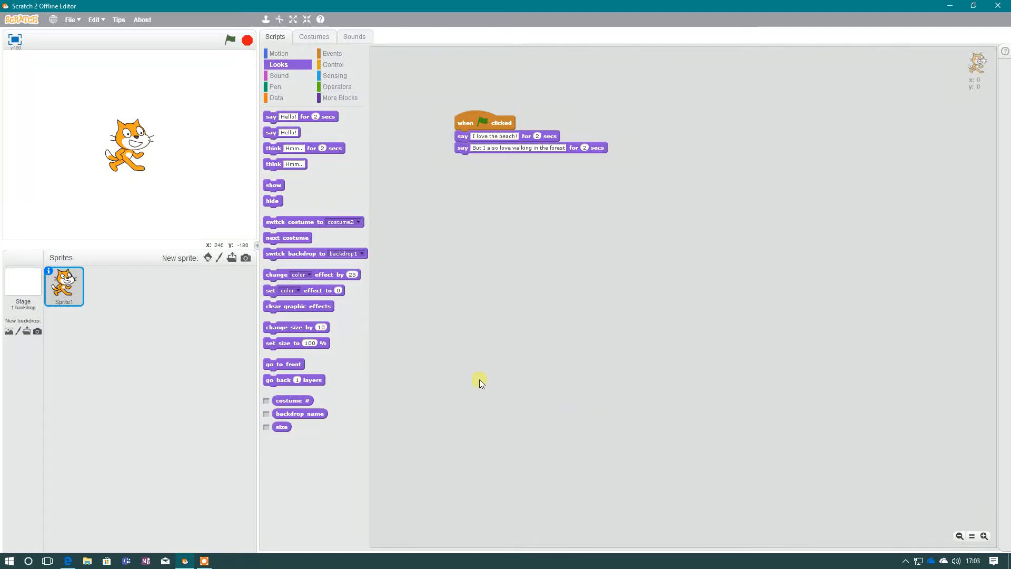
mouse_move(135, 96)
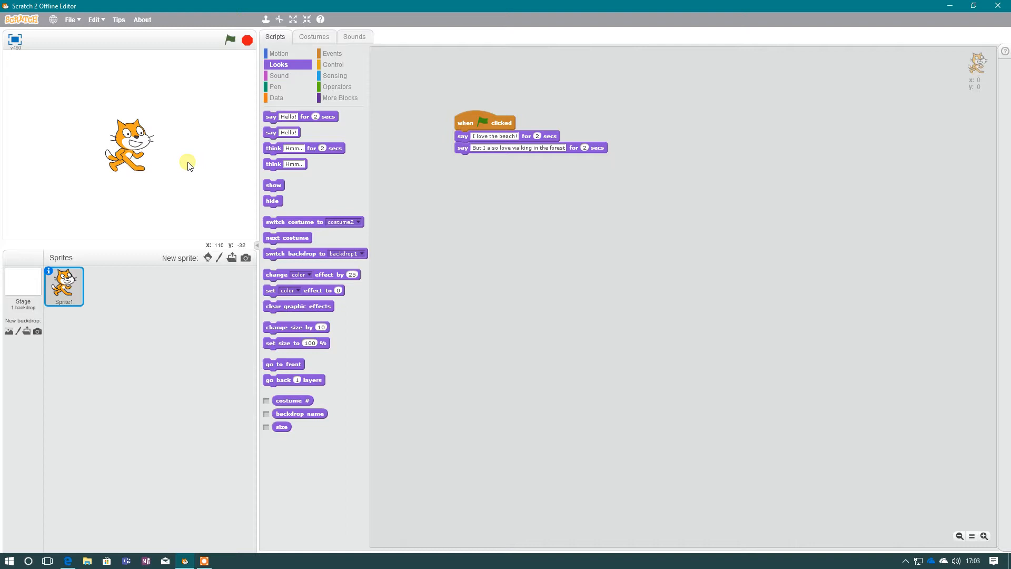
mouse_move(196, 156)
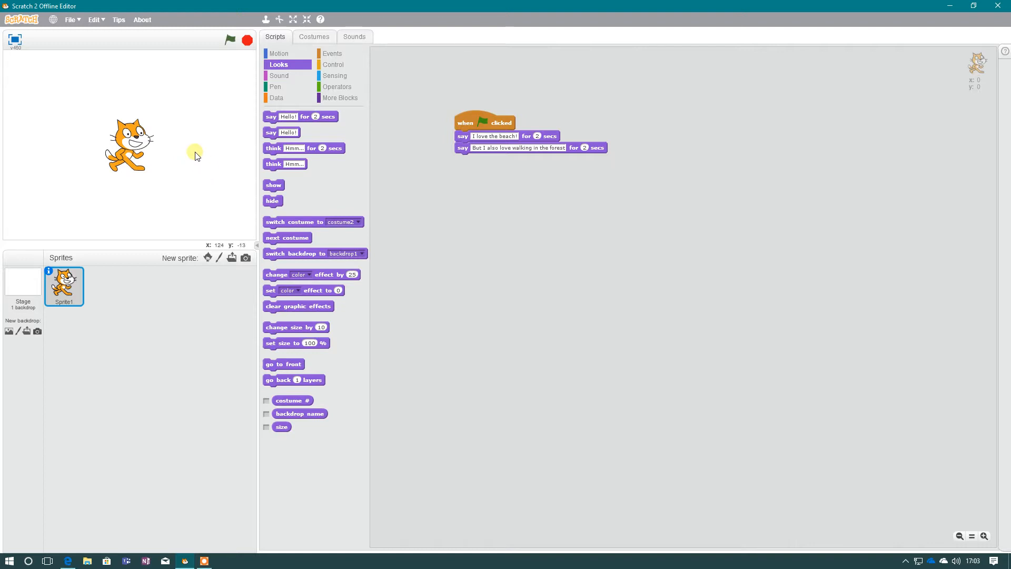
mouse_move(206, 168)
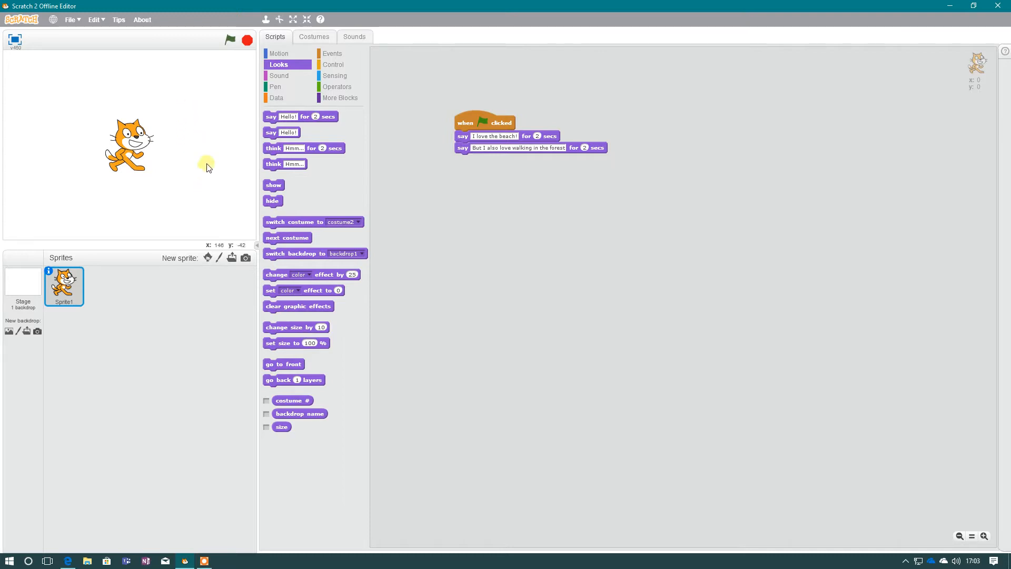
mouse_move(197, 173)
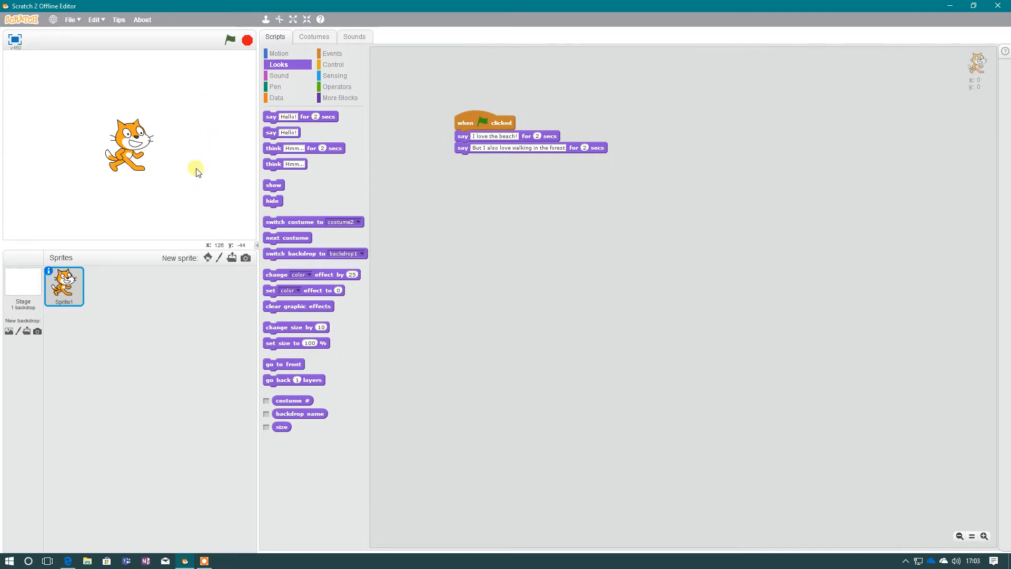
mouse_move(172, 170)
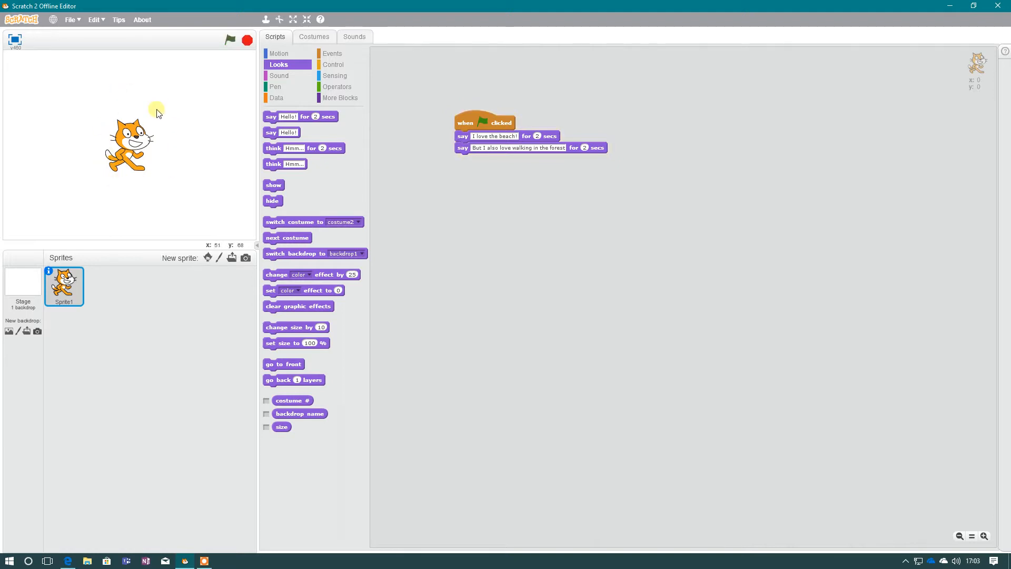
mouse_move(522, 138)
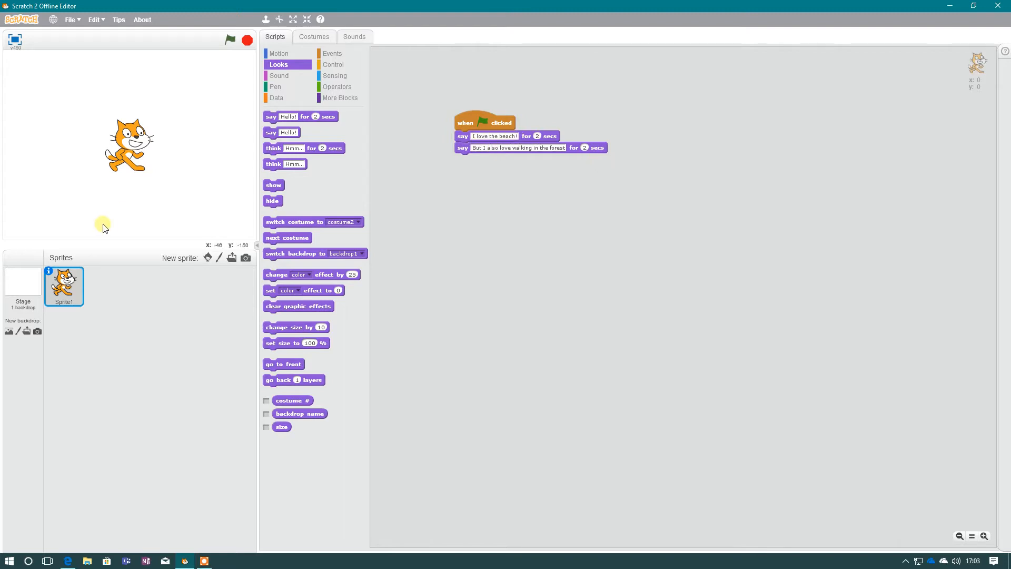
Select the Stage and show its Backdrops with the blank backdrop1
left_click(23, 284)
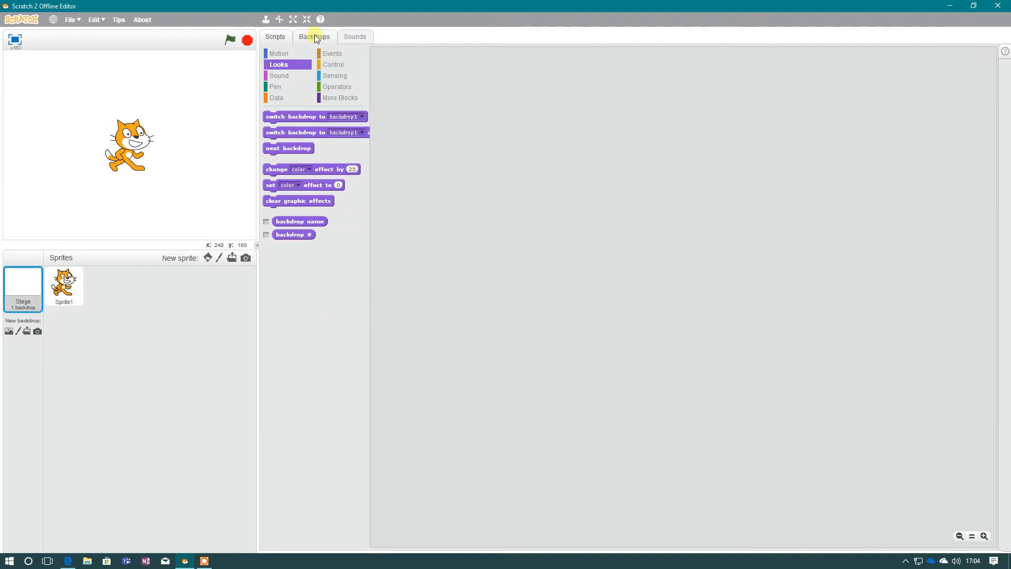
left_click(314, 36)
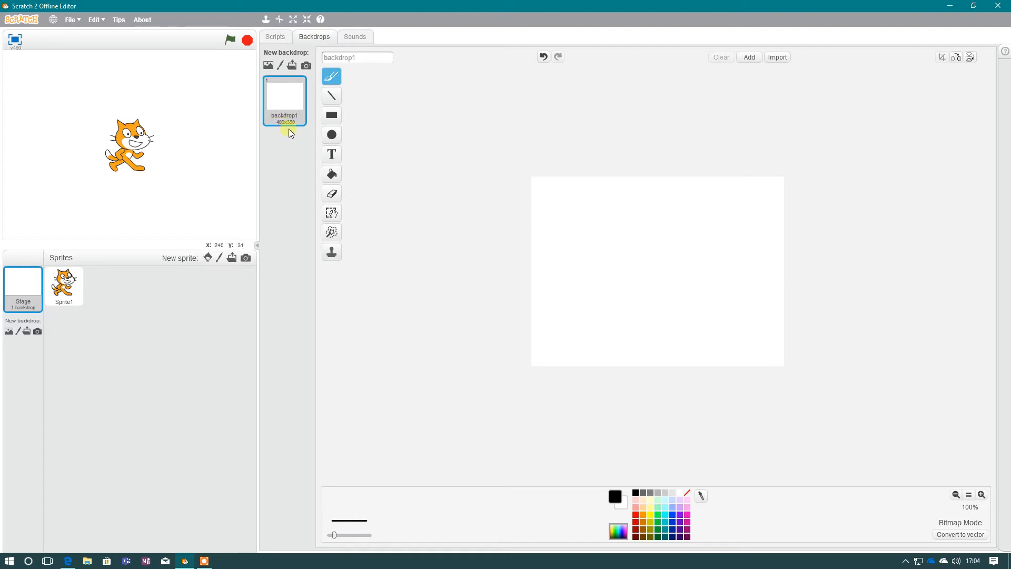
mouse_move(283, 130)
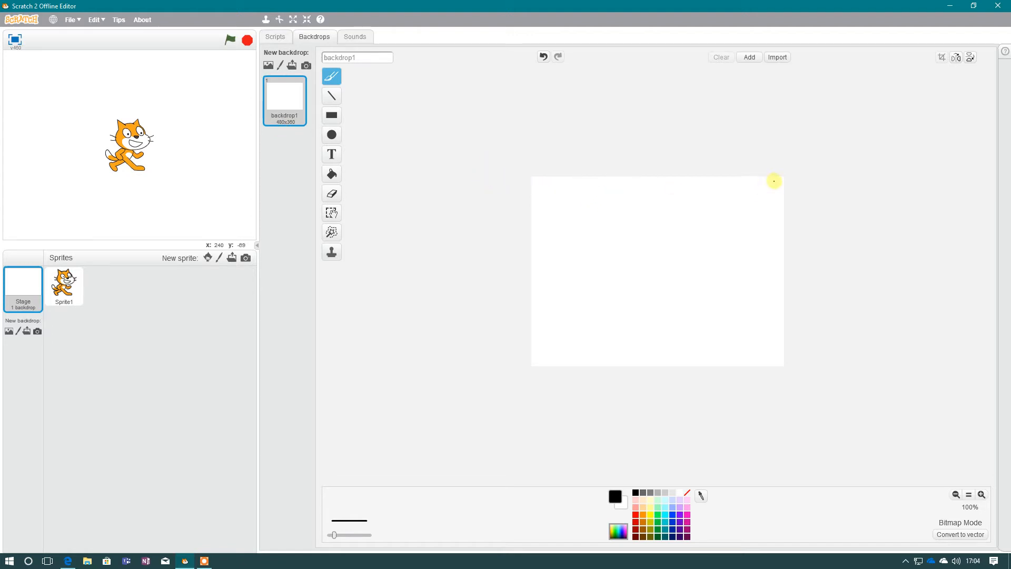
mouse_move(534, 184)
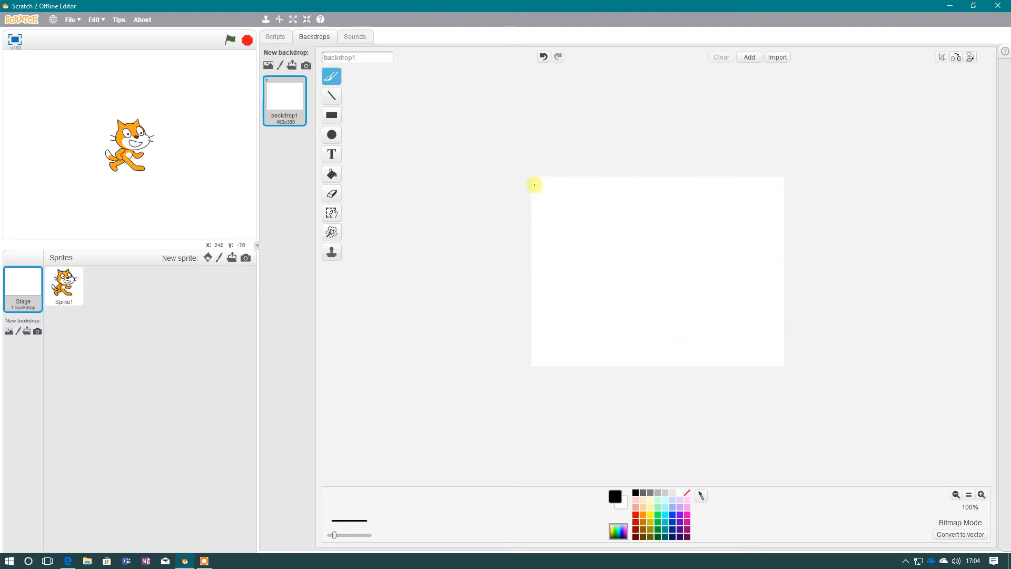
mouse_move(546, 184)
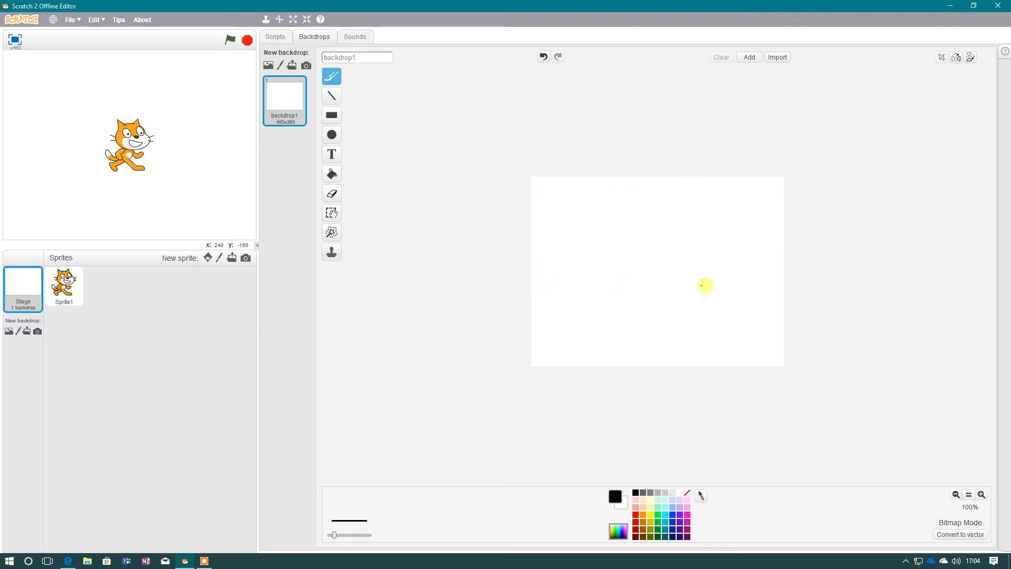
mouse_move(782, 286)
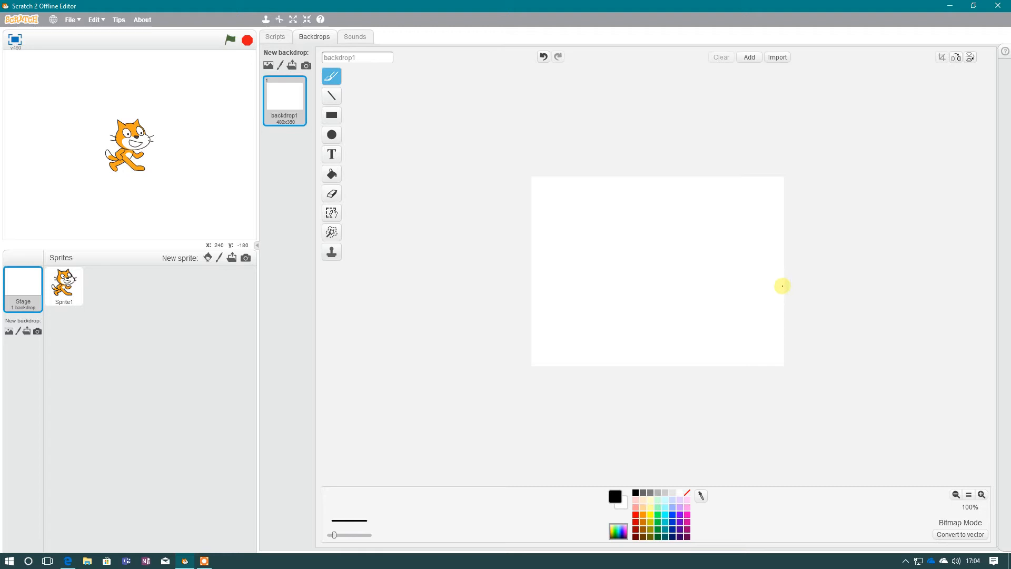
mouse_move(537, 270)
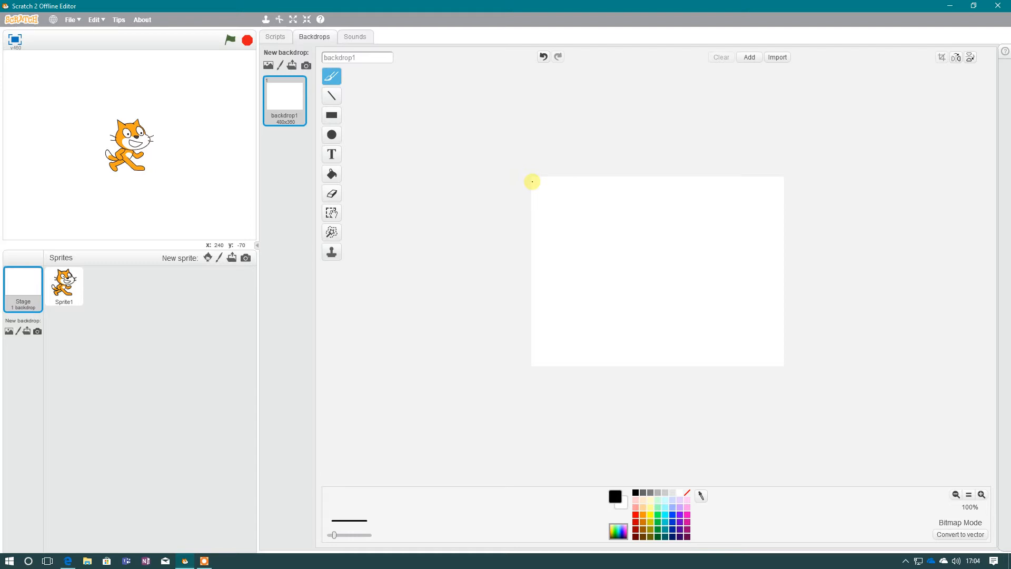
mouse_move(533, 196)
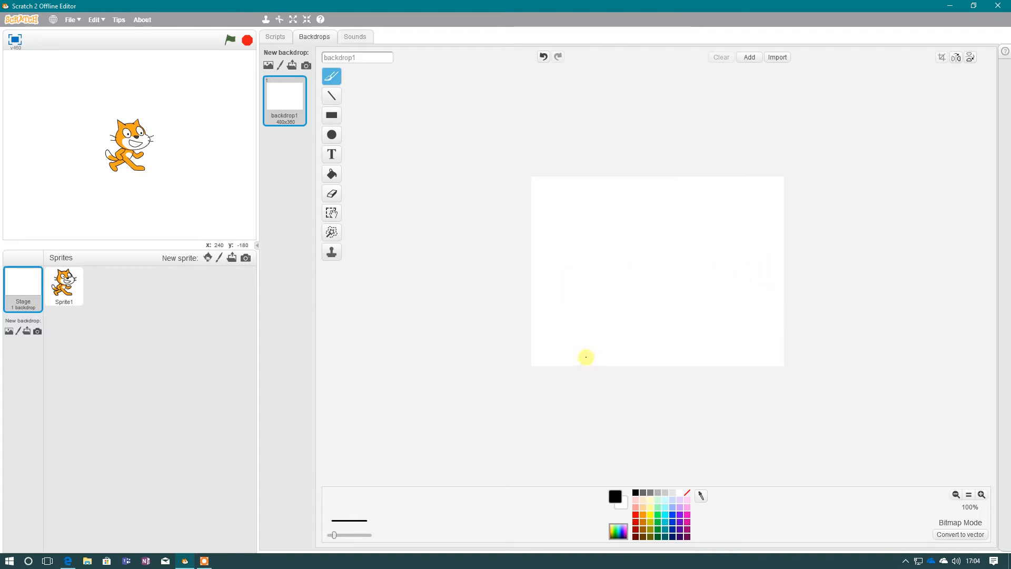
mouse_move(532, 242)
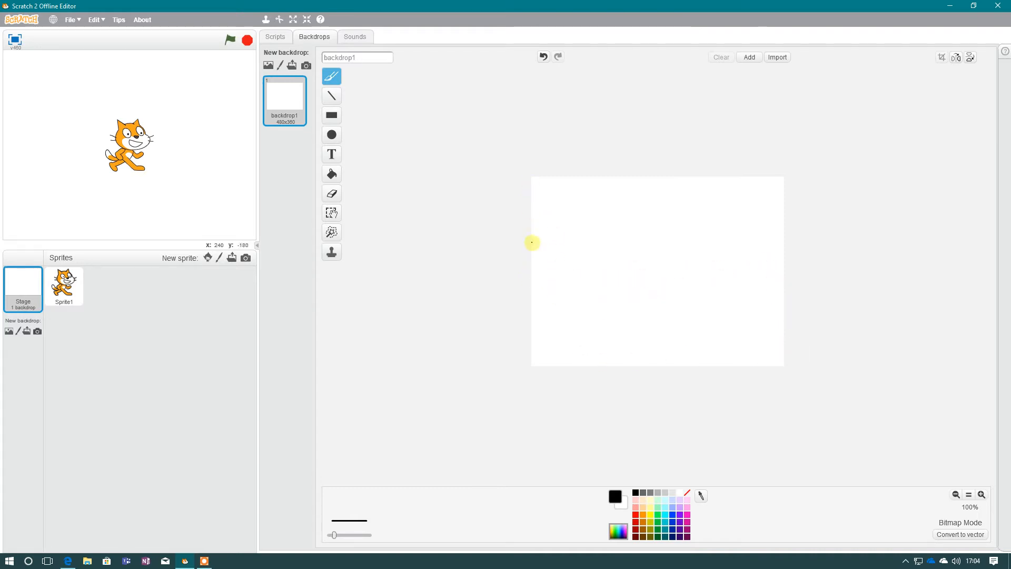
mouse_move(780, 185)
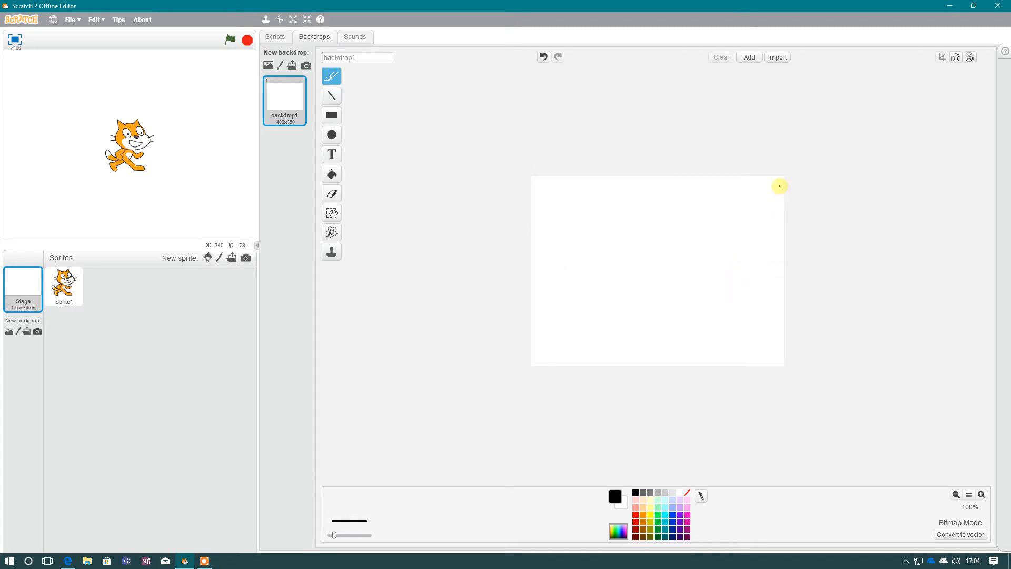
mouse_move(561, 177)
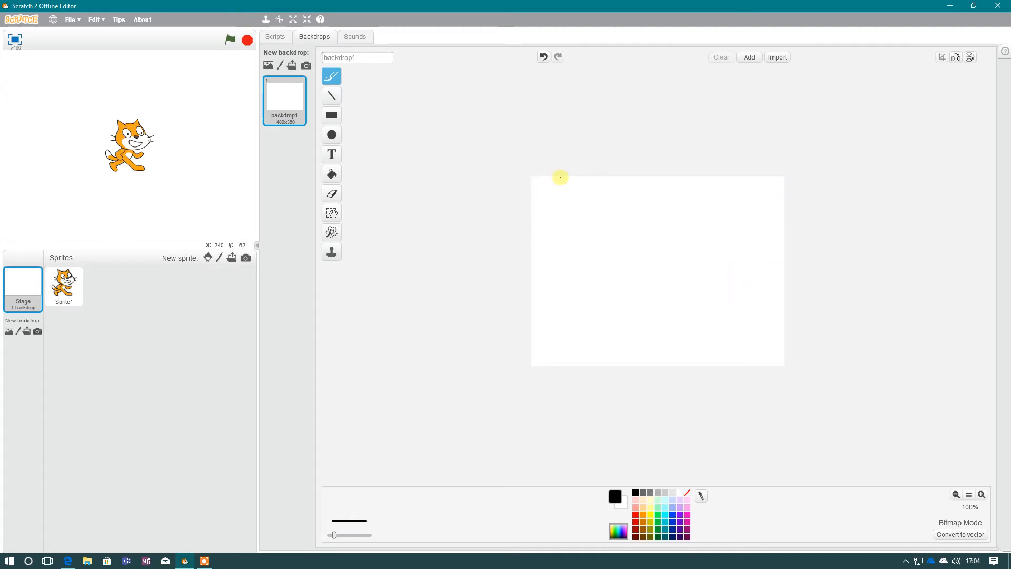
mouse_move(298, 130)
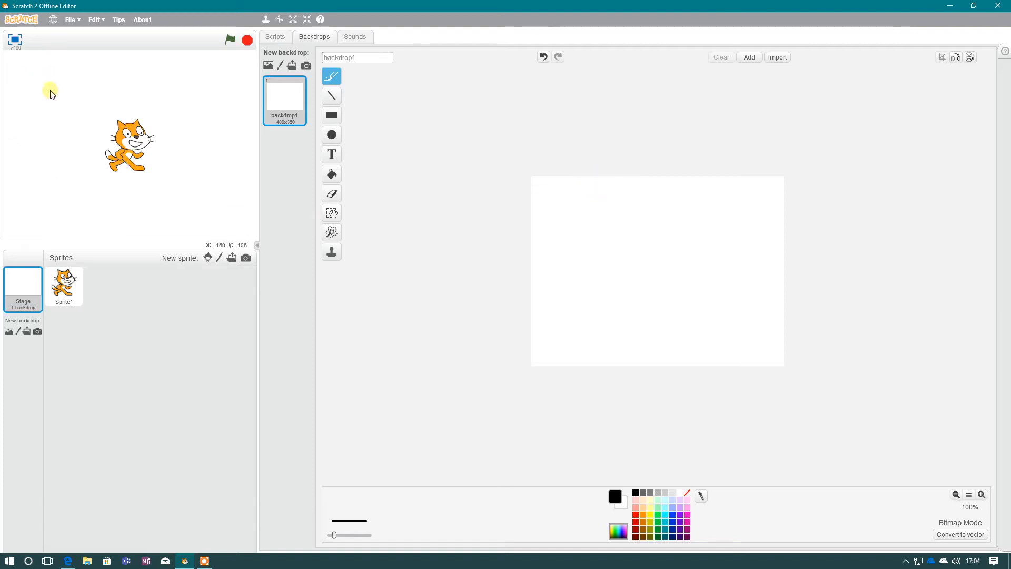
mouse_move(175, 91)
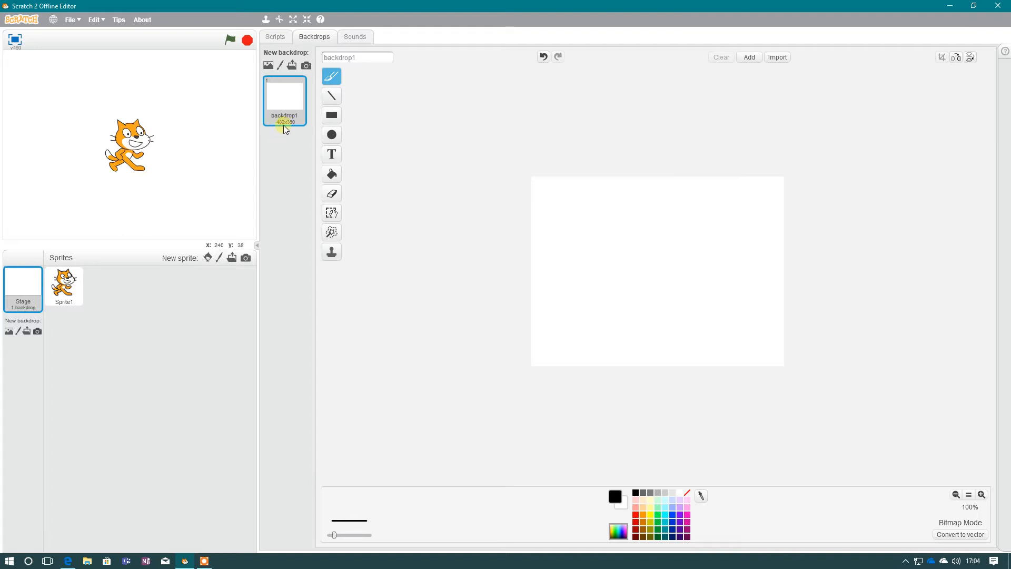
mouse_move(101, 467)
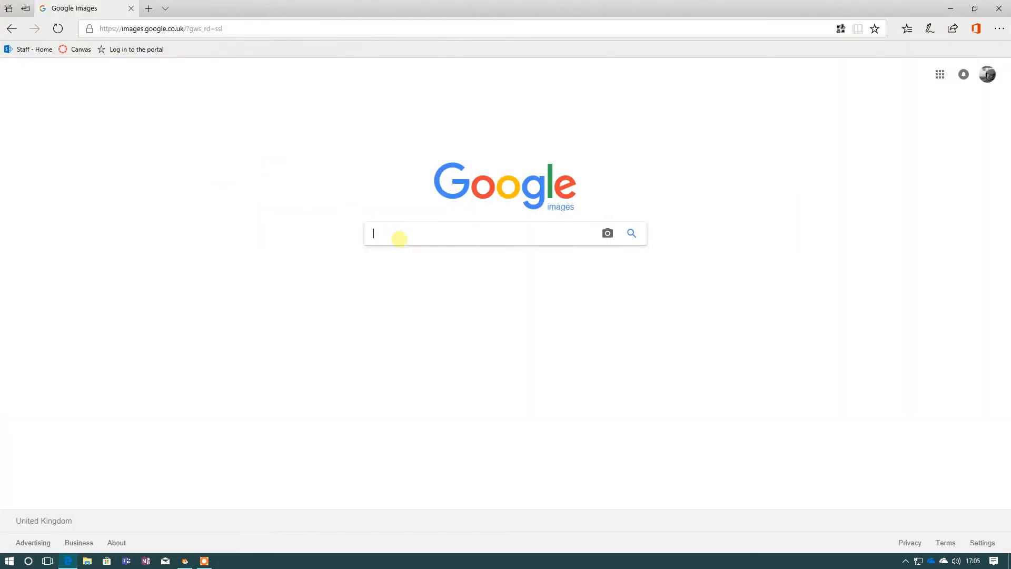
Search Google Images for the 'beach picture' suggestion, then return to Scratch
type("beach")
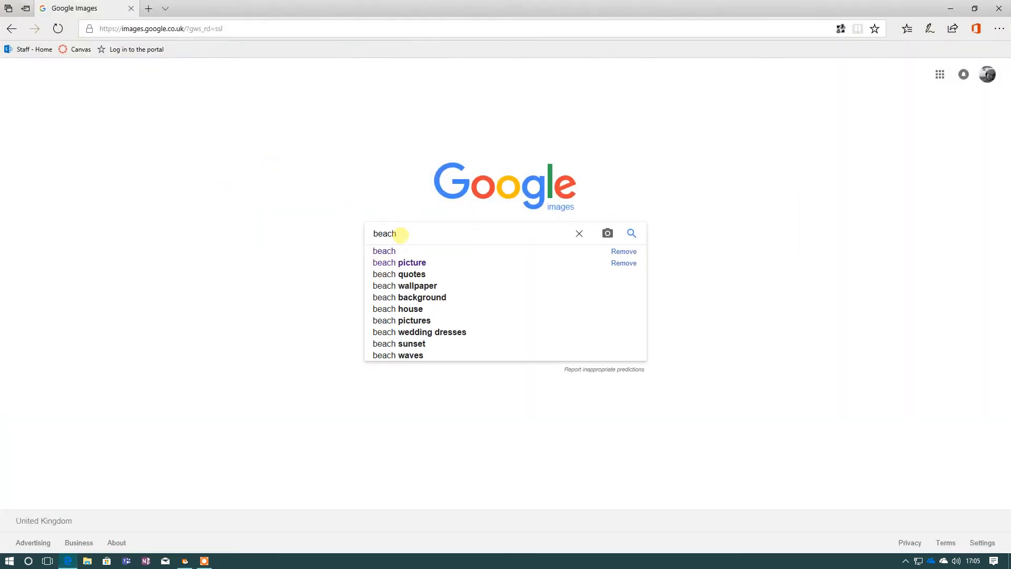
left_click(400, 263)
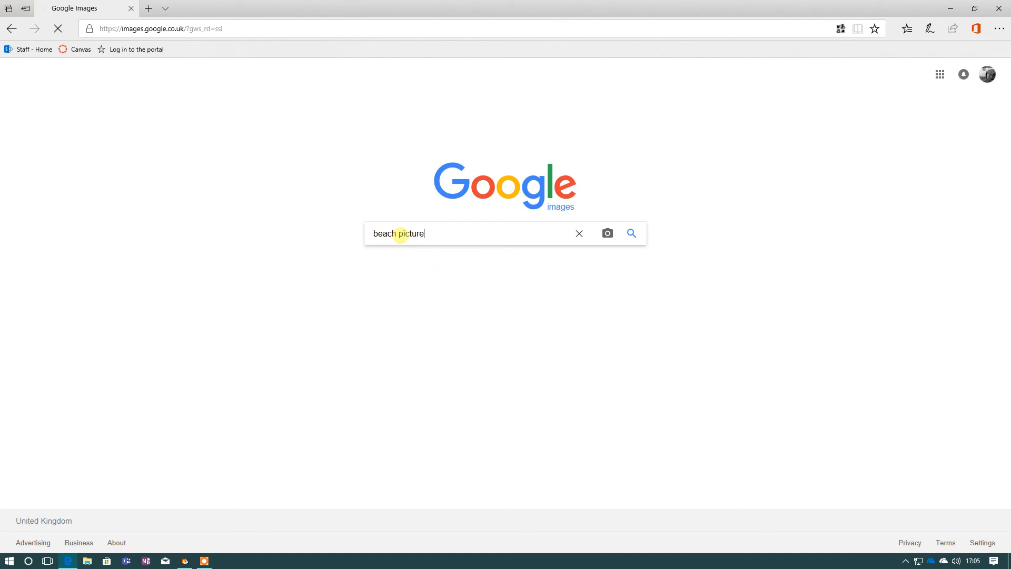
left_click(631, 233)
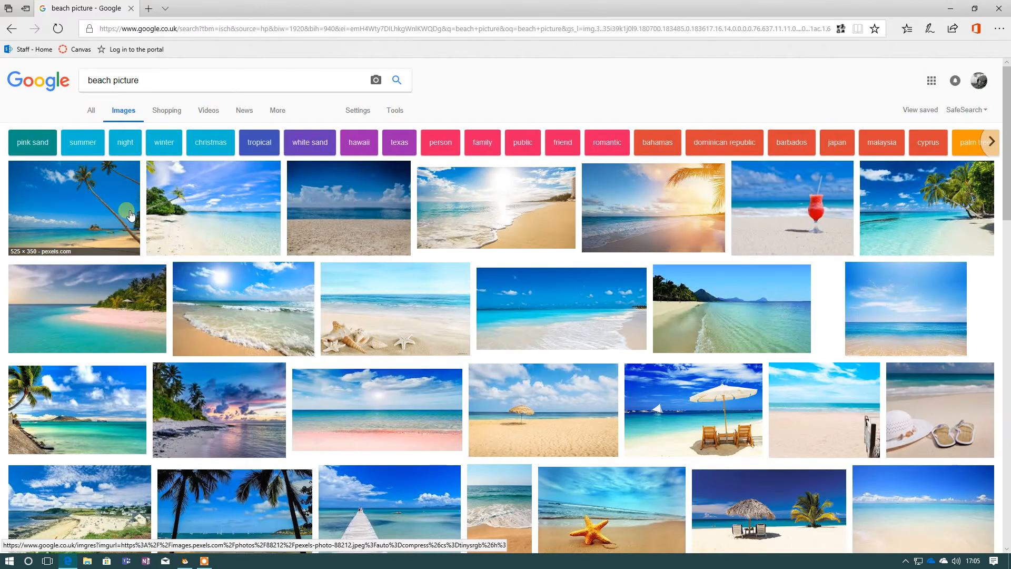
mouse_move(642, 223)
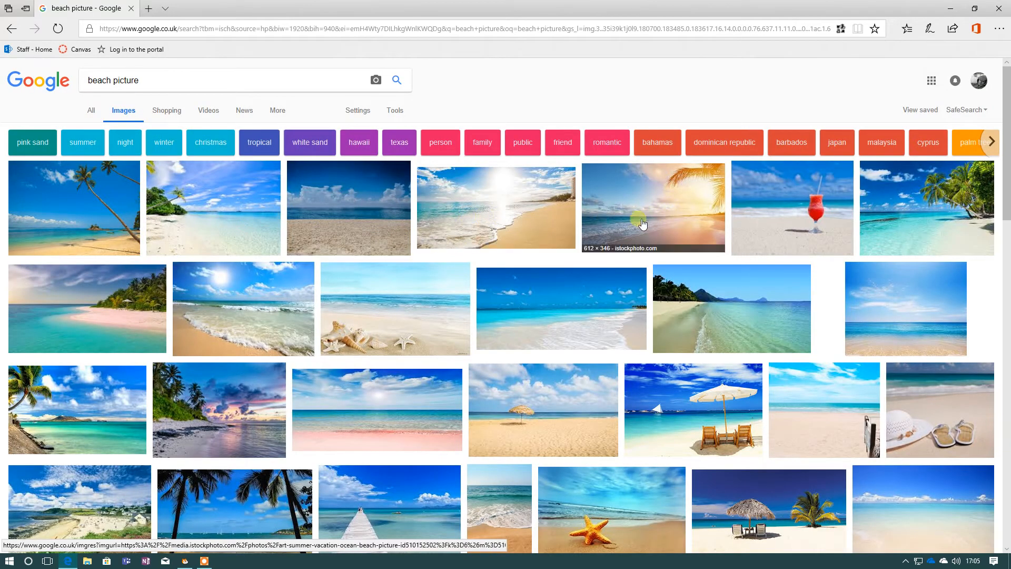
mouse_move(417, 210)
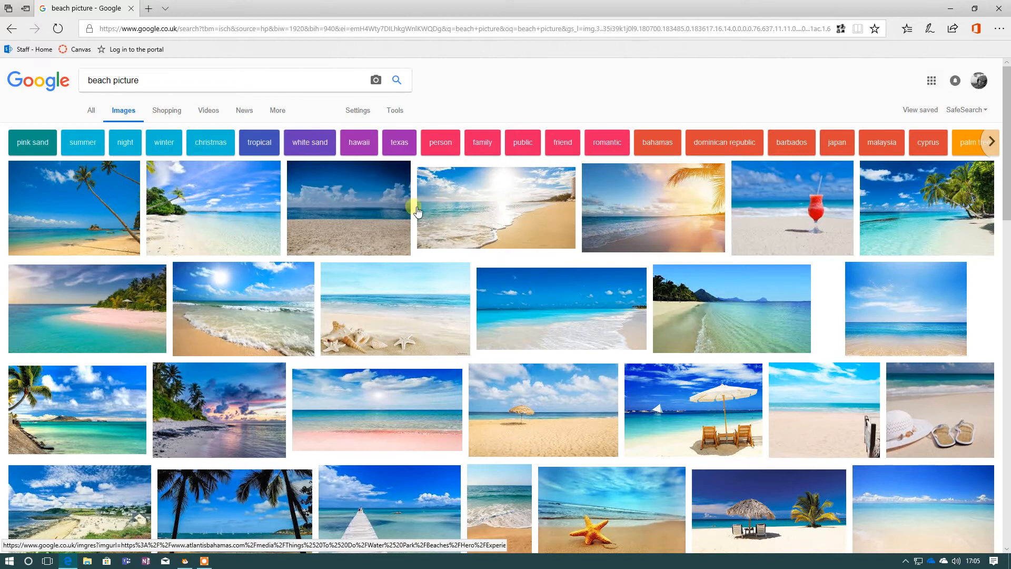
mouse_move(240, 210)
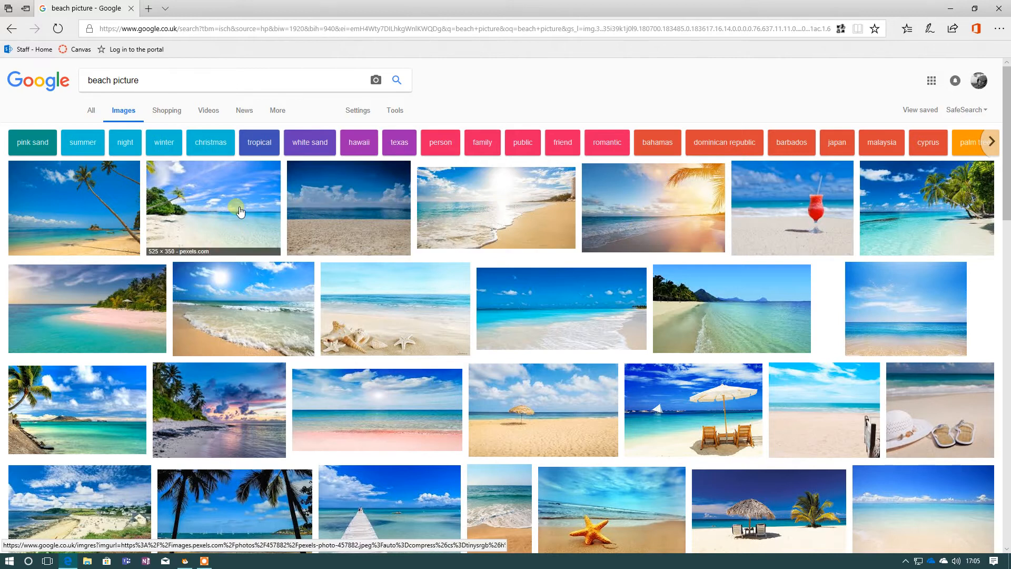
mouse_move(176, 255)
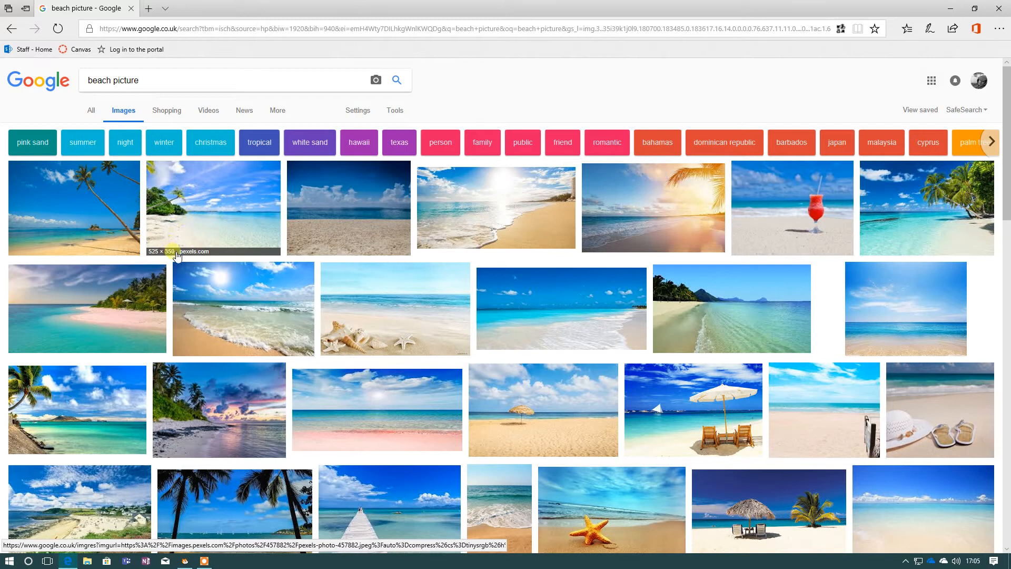
mouse_move(173, 260)
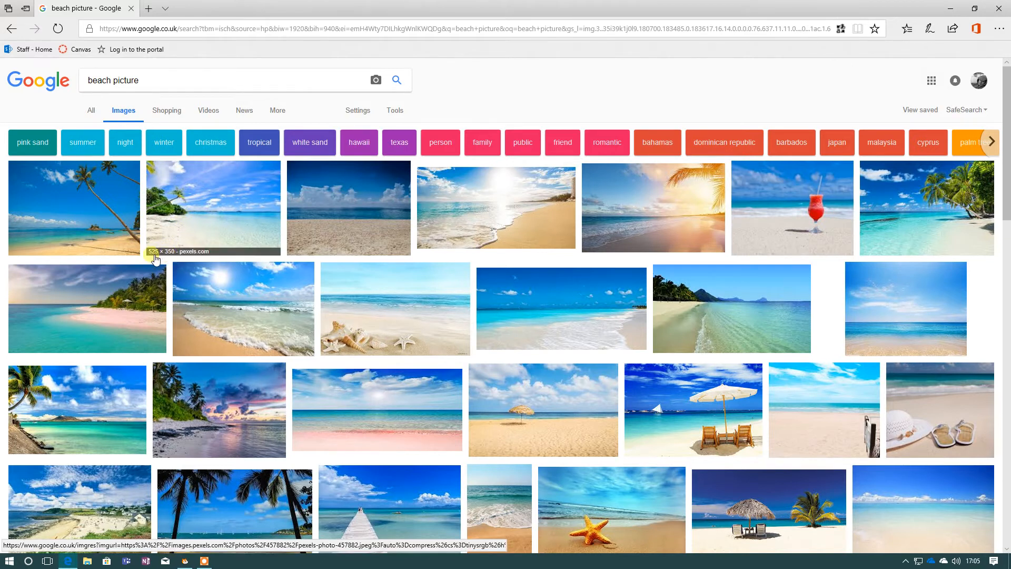
mouse_move(171, 259)
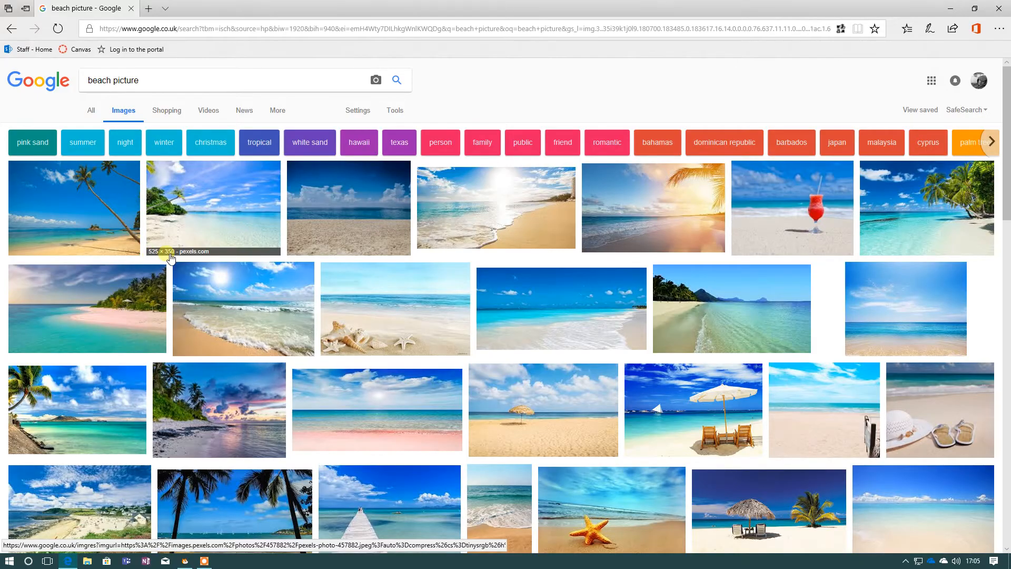
left_click(185, 560)
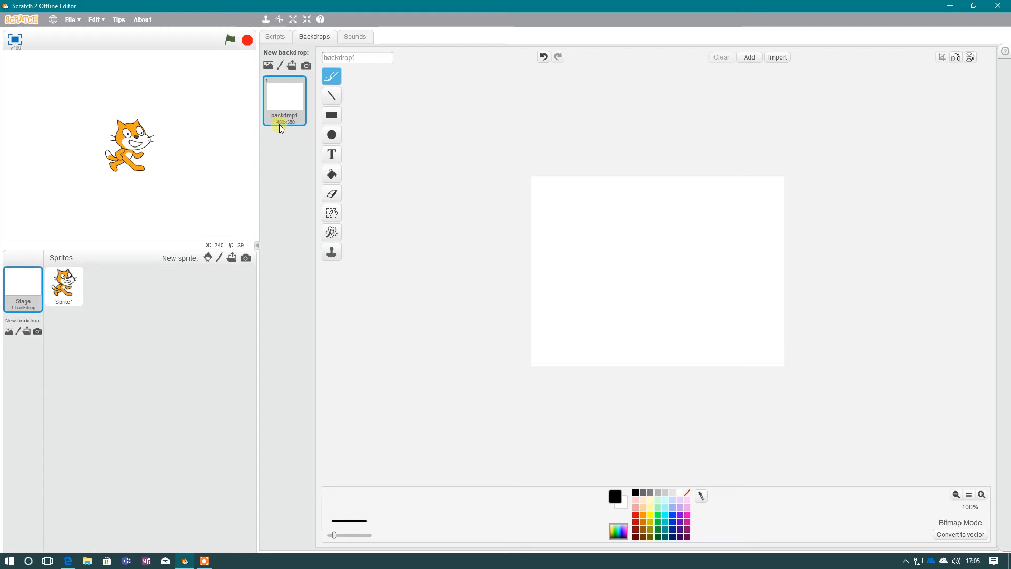
mouse_move(546, 175)
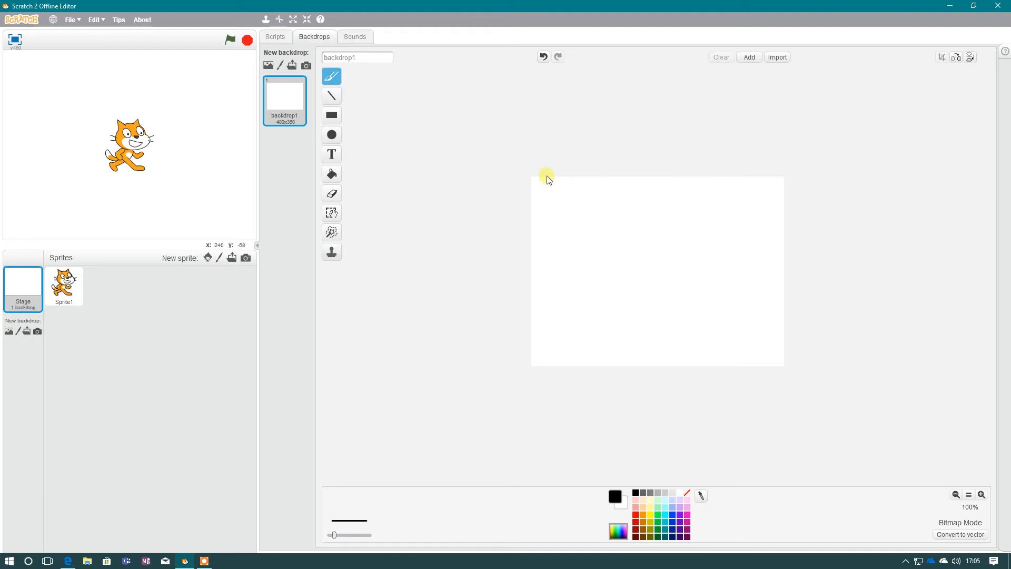
mouse_move(788, 181)
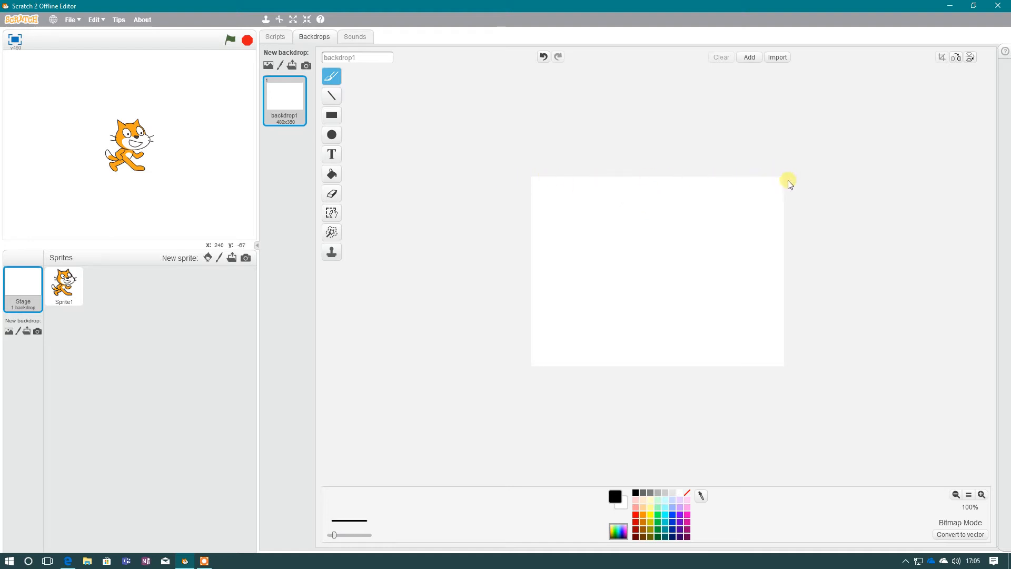
mouse_move(792, 332)
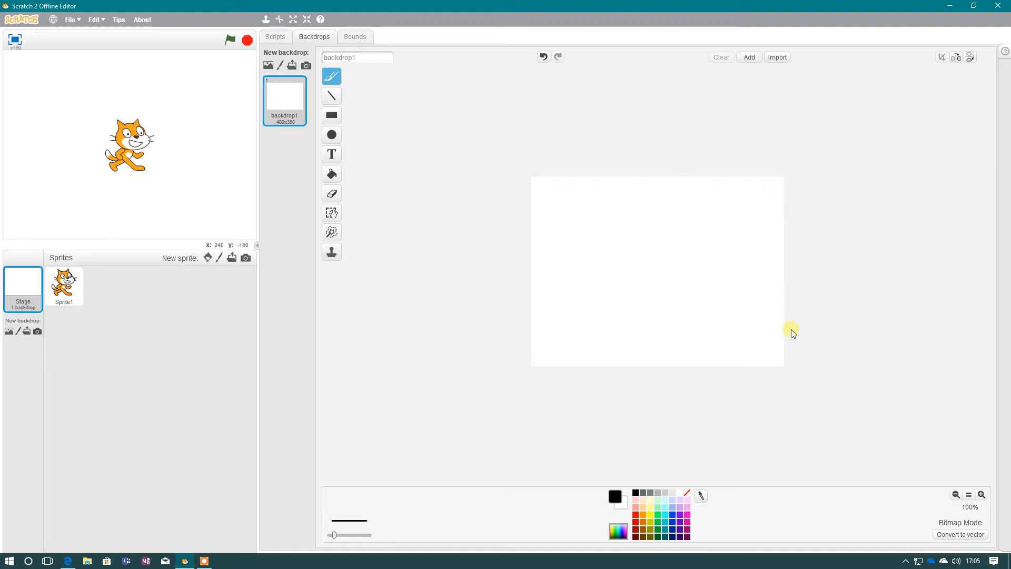
mouse_move(780, 325)
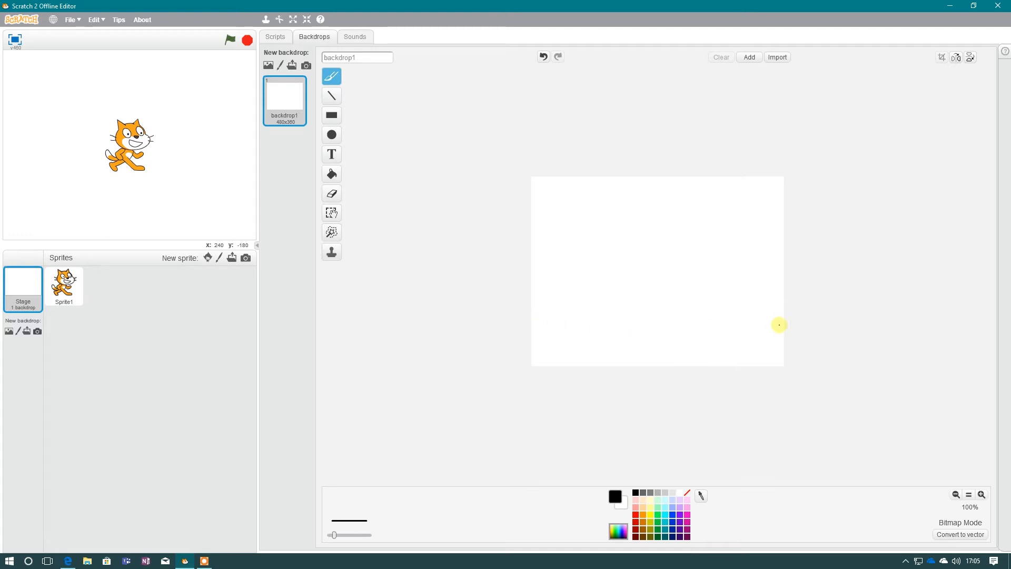
mouse_move(584, 323)
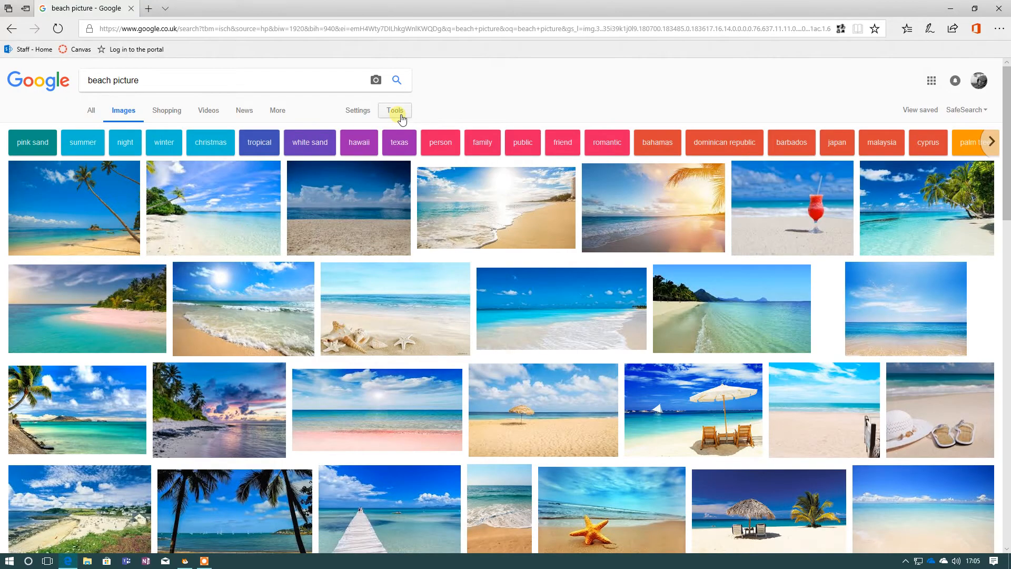
Filter the beach results to exactly 480 by 360 pixels via Tools > Size
left_click(395, 111)
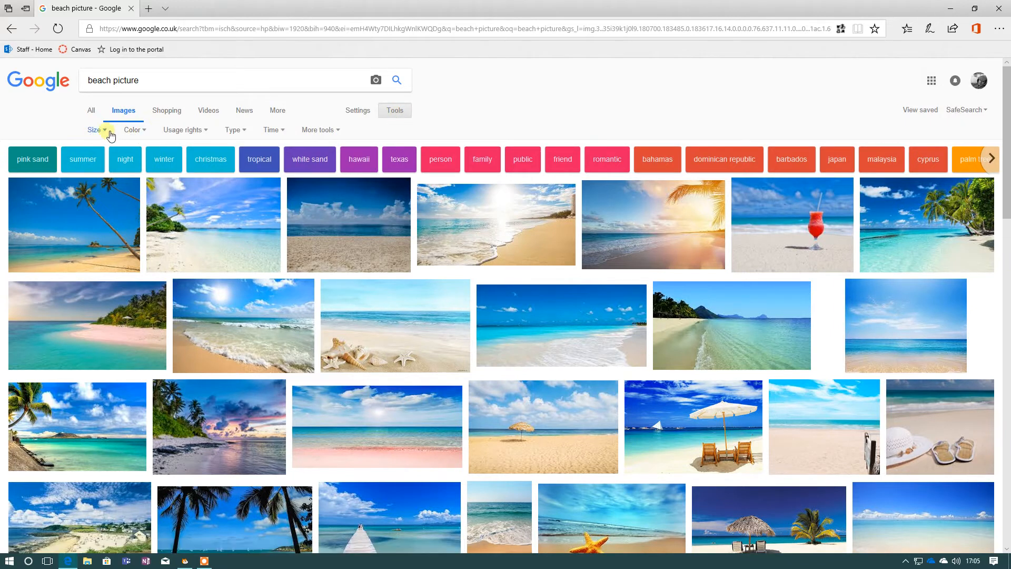
left_click(98, 130)
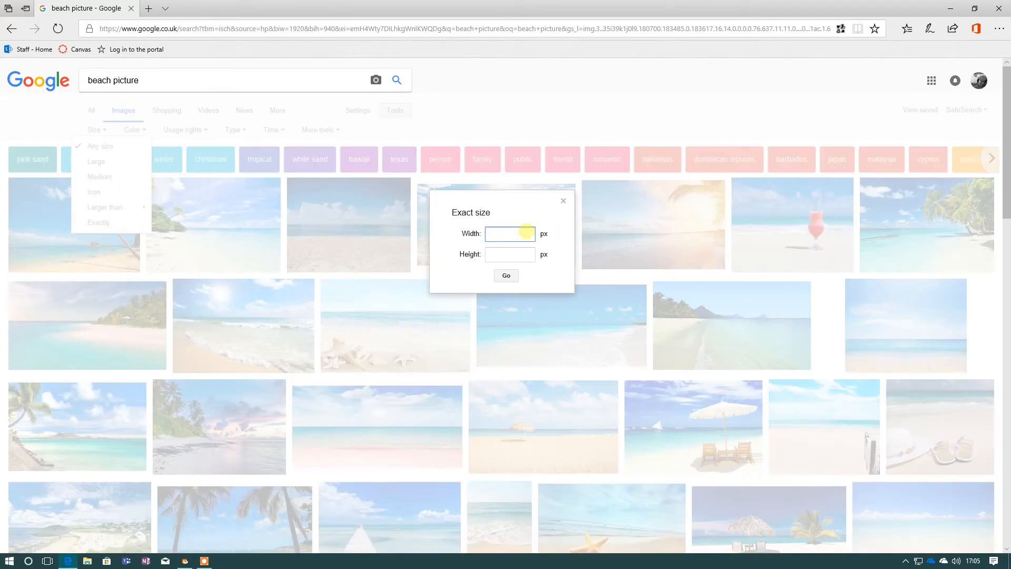
type("360")
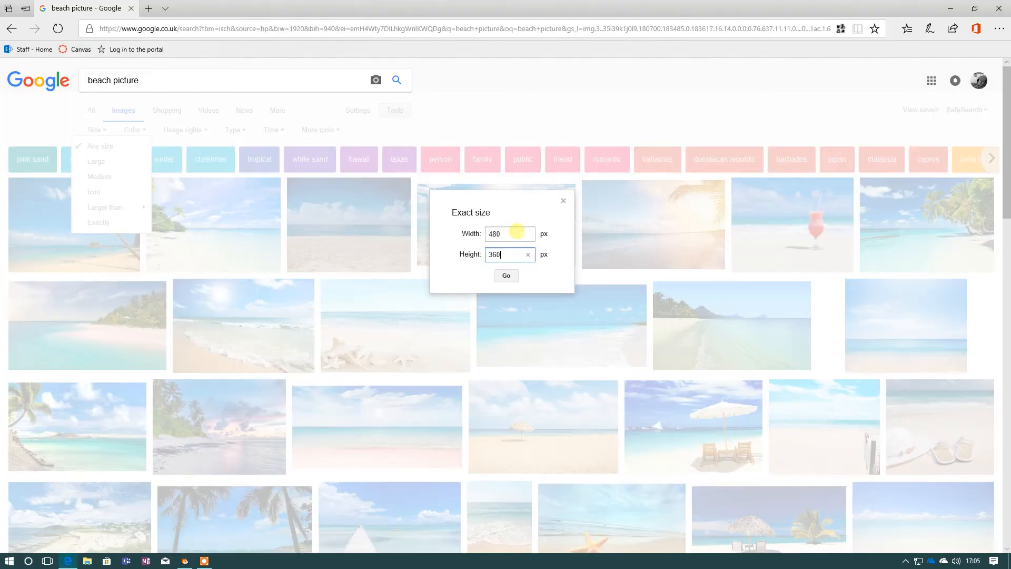
left_click(506, 276)
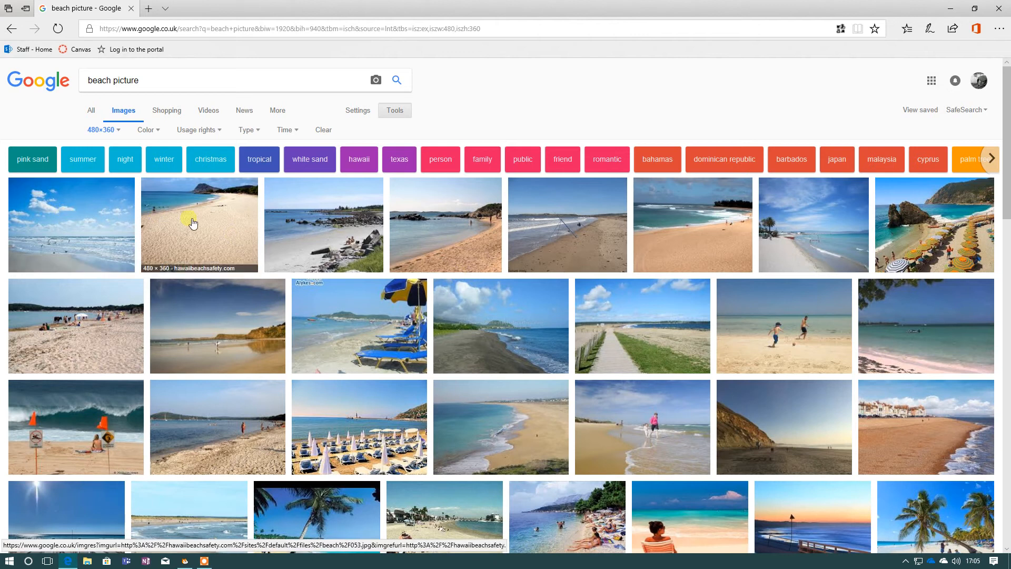
mouse_move(888, 320)
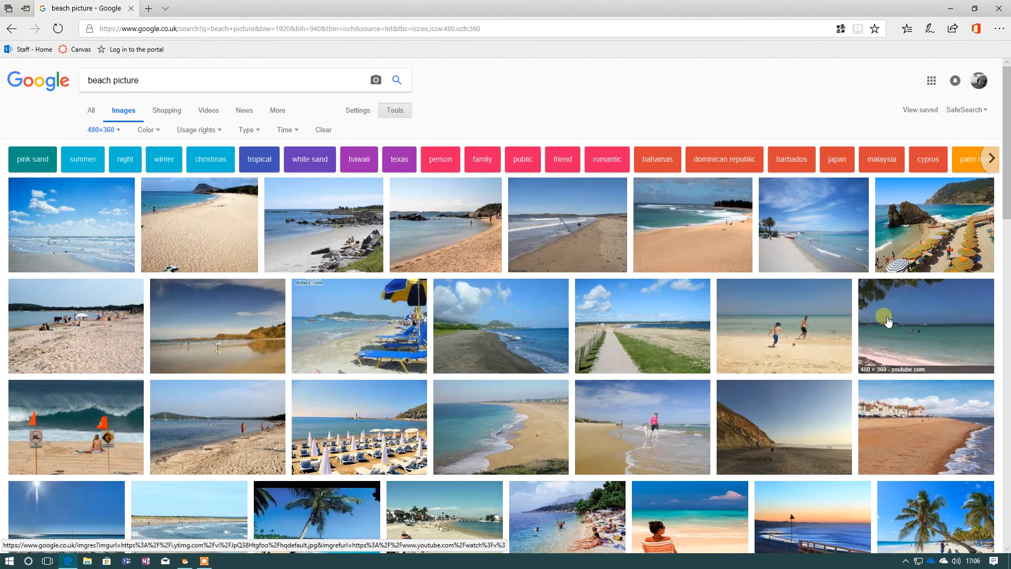
mouse_move(607, 347)
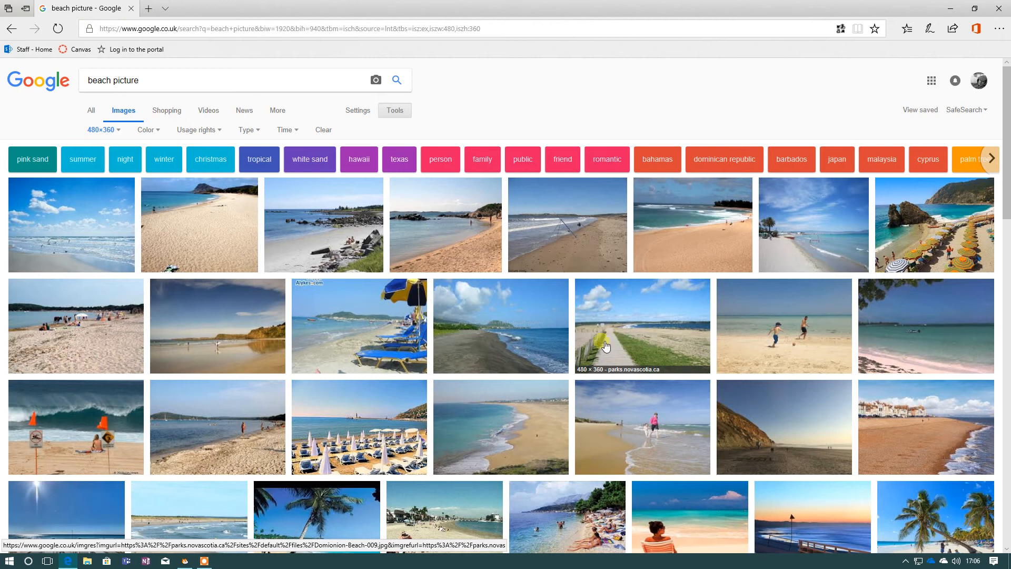
mouse_move(590, 373)
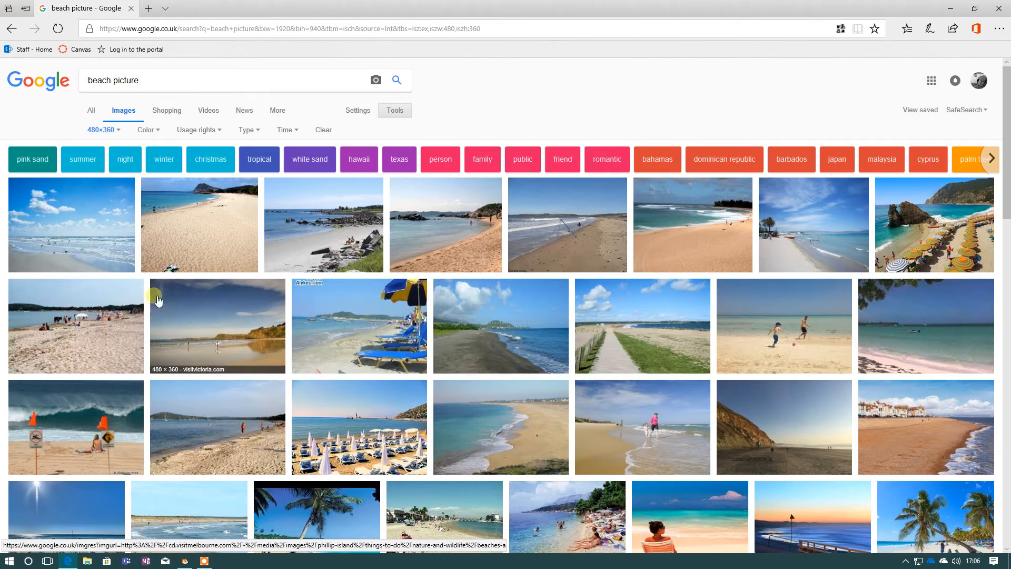
mouse_move(350, 236)
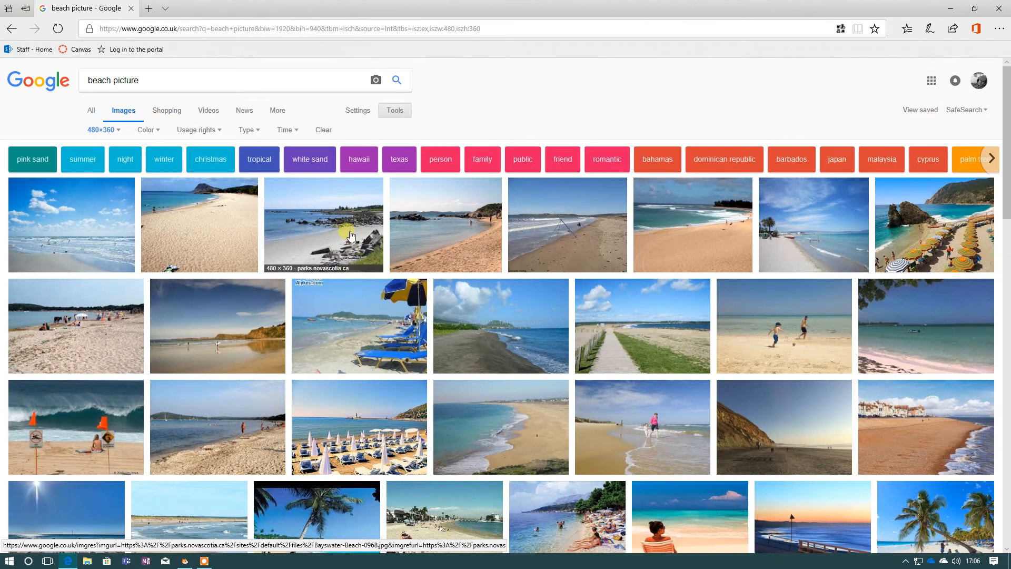
Save the rocky Bayswater Beach photo to the Desktop as 'beach'
left_click(346, 234)
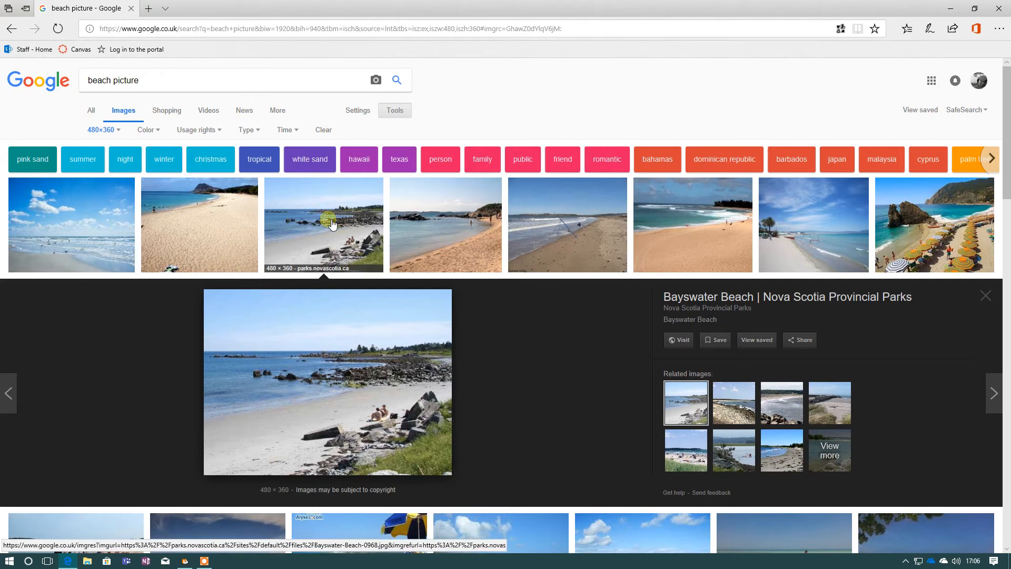
right_click(312, 226)
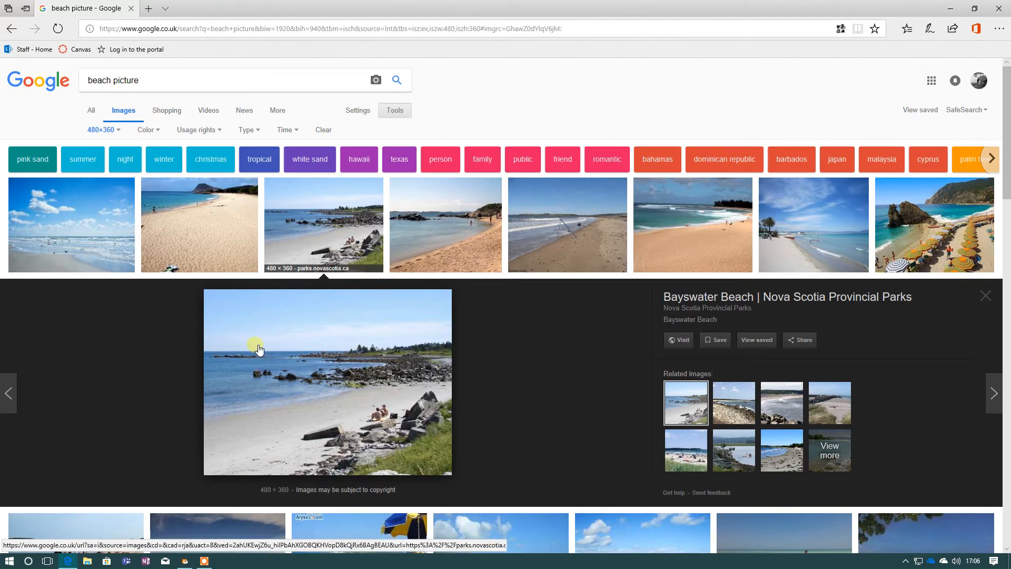
right_click(257, 347)
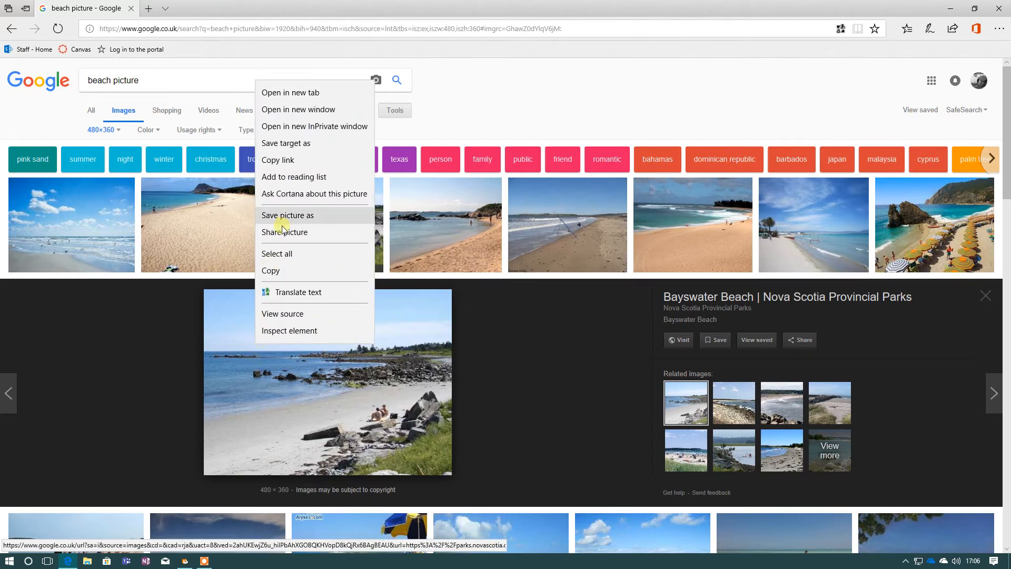
left_click(287, 215)
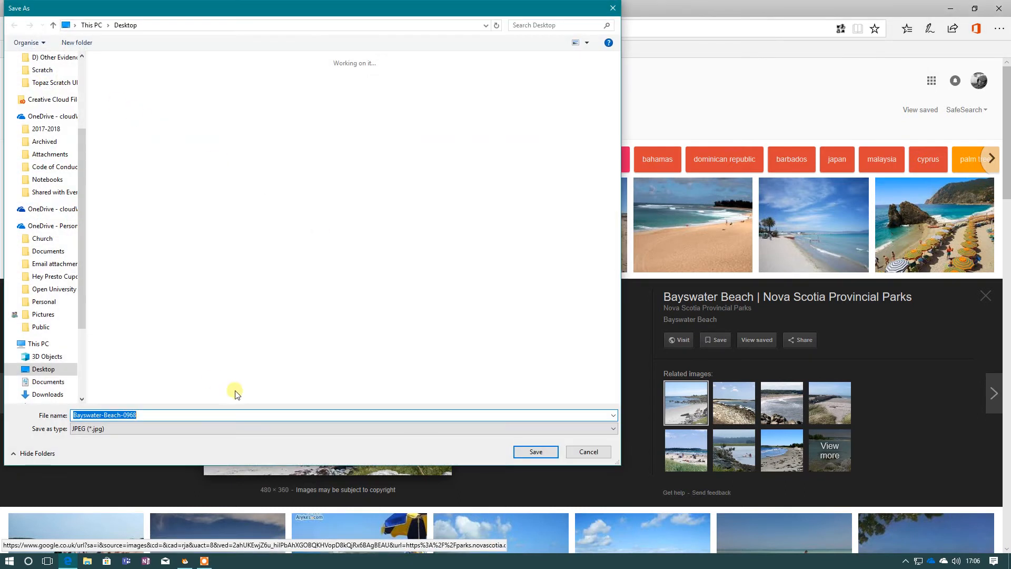
type("beach")
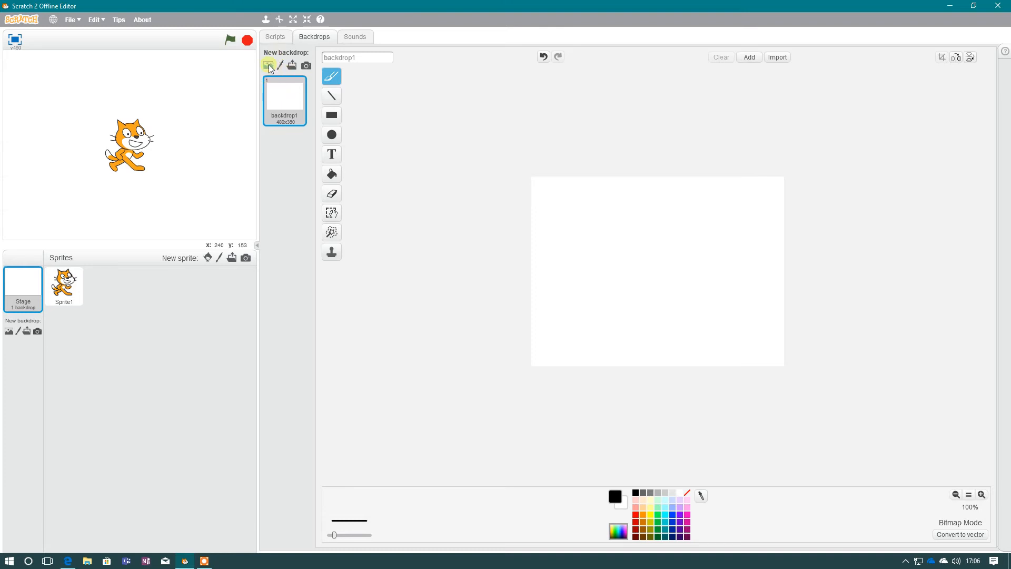
mouse_move(291, 65)
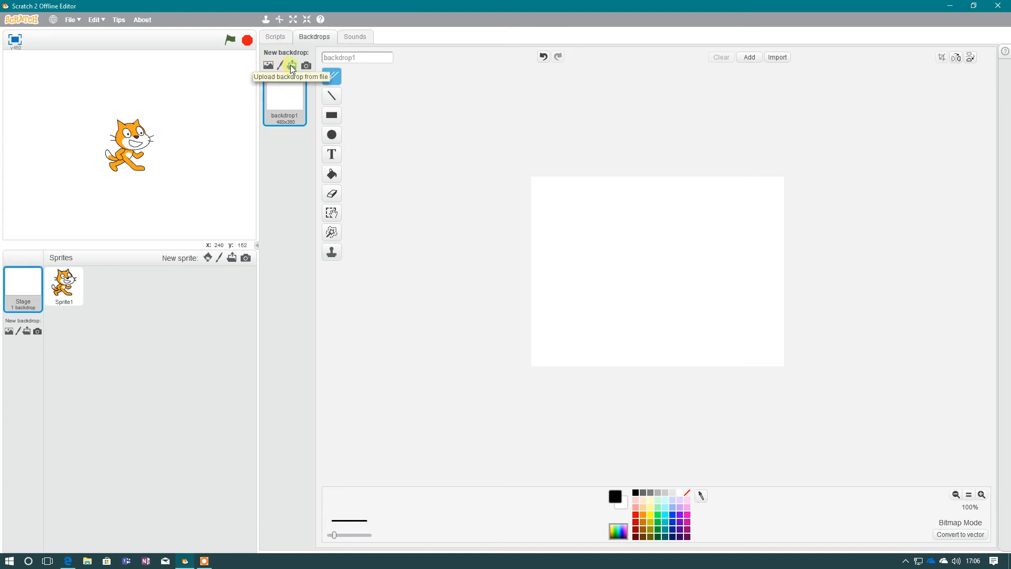
Upload the saved beach image as new backdrop beach1
left_click(290, 65)
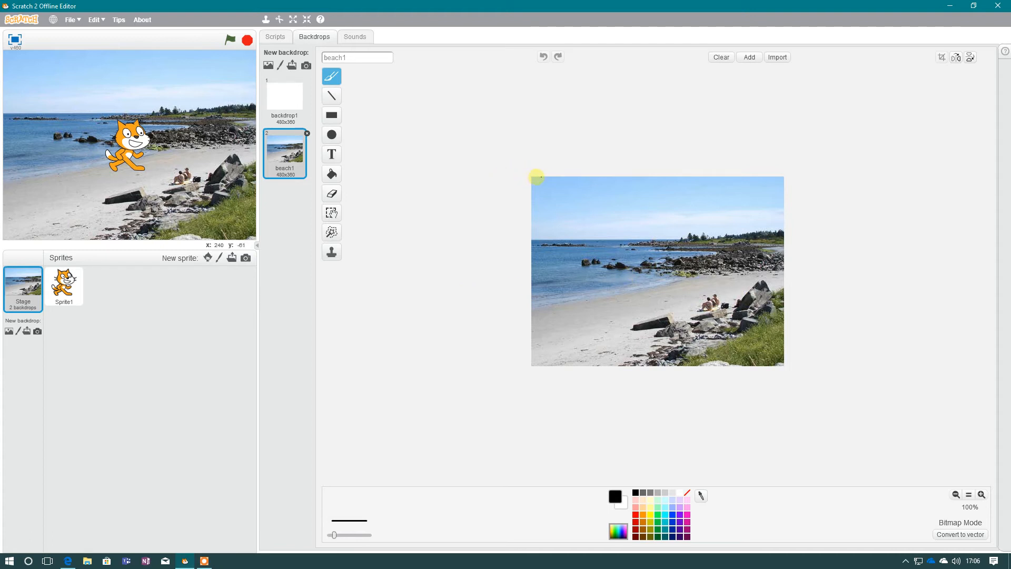
mouse_move(538, 179)
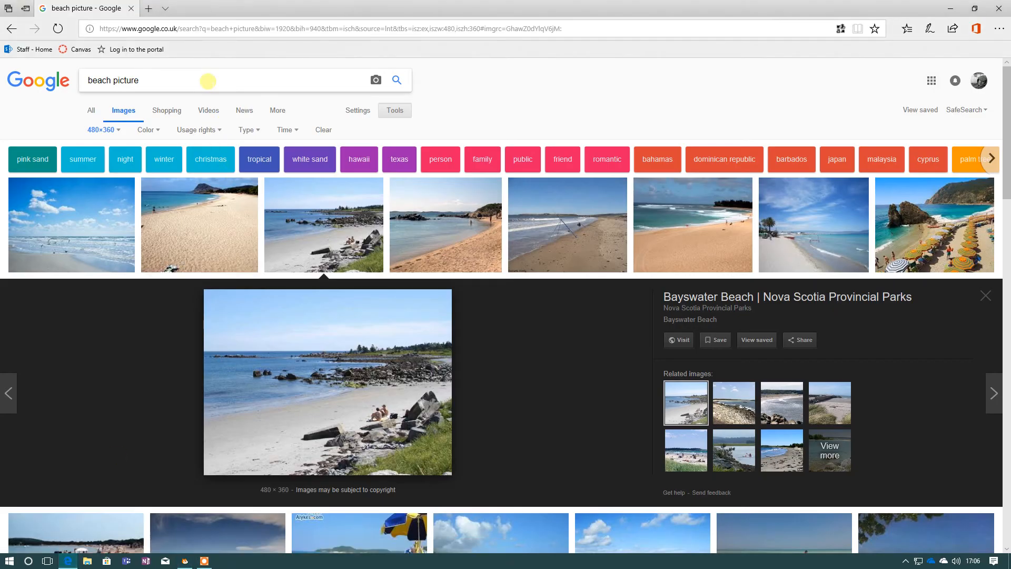
Search 'forest picture' at 480×360 and preview the Mohonk rocky forest trail photo
type("forest pic")
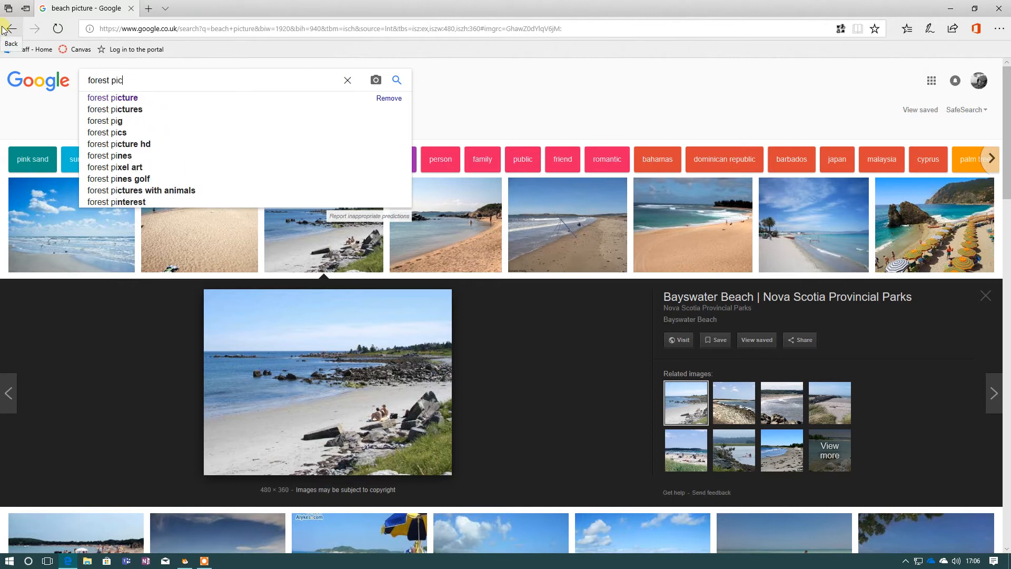
left_click(112, 97)
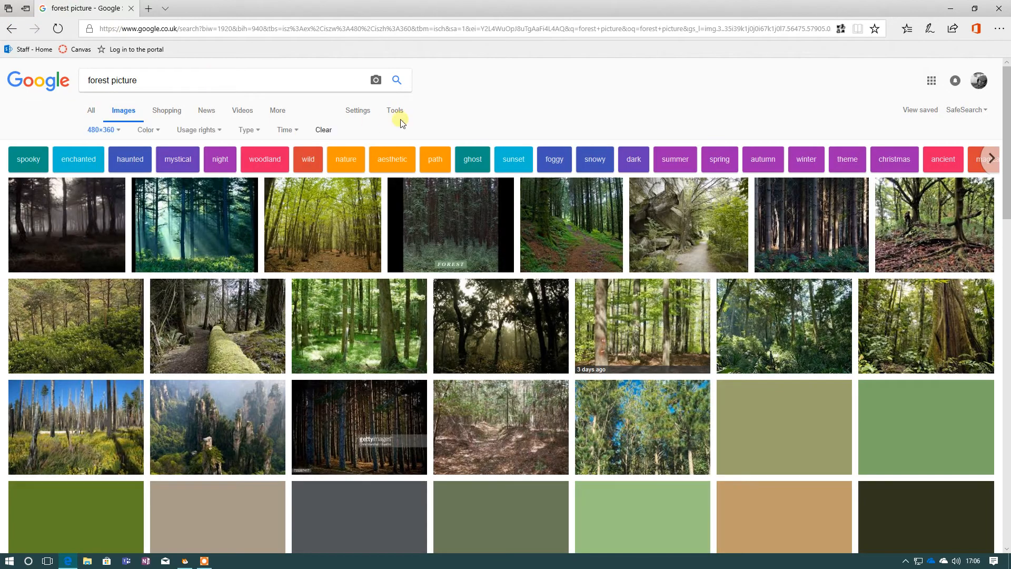
left_click(394, 111)
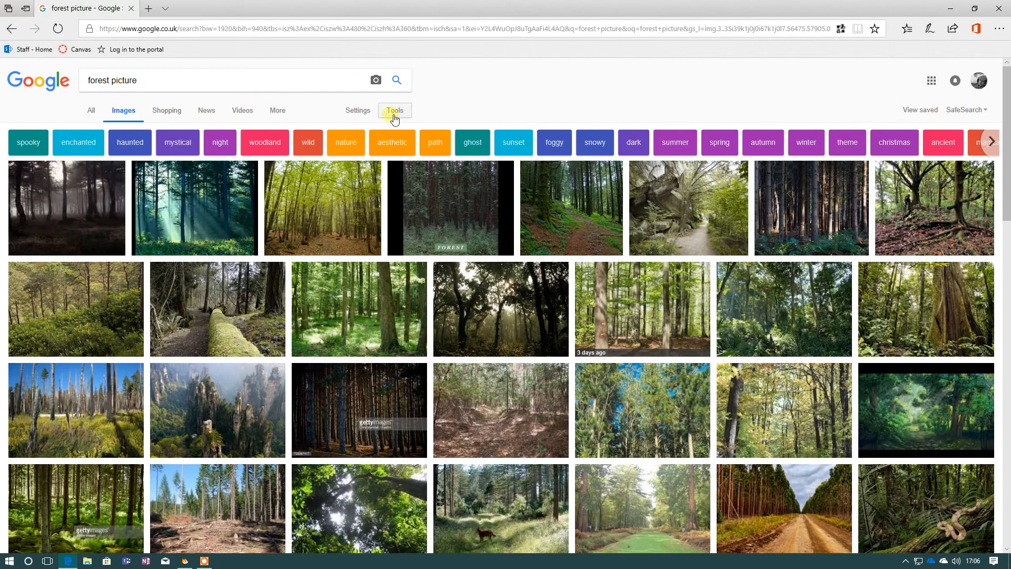
left_click(394, 111)
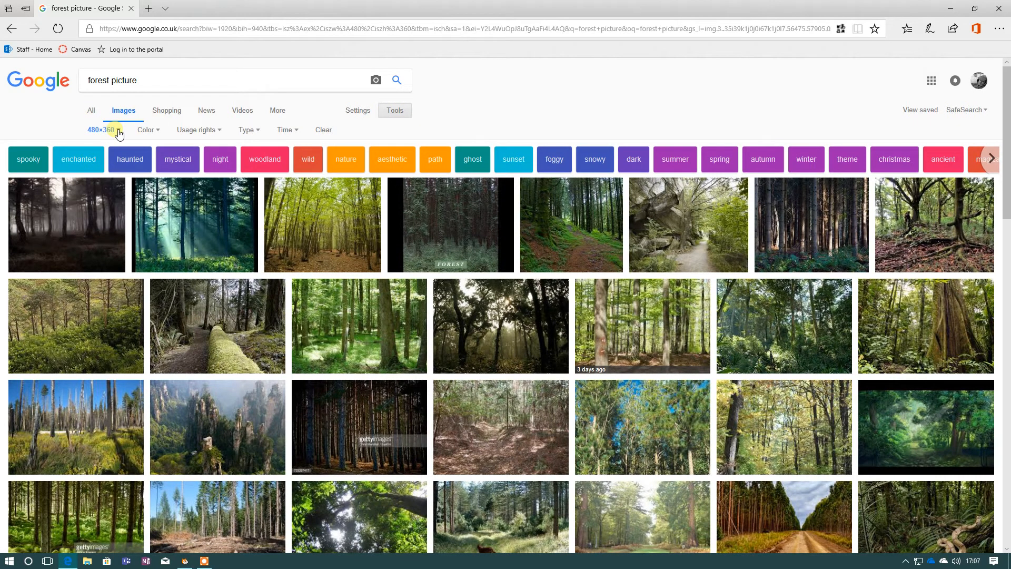
mouse_move(79, 241)
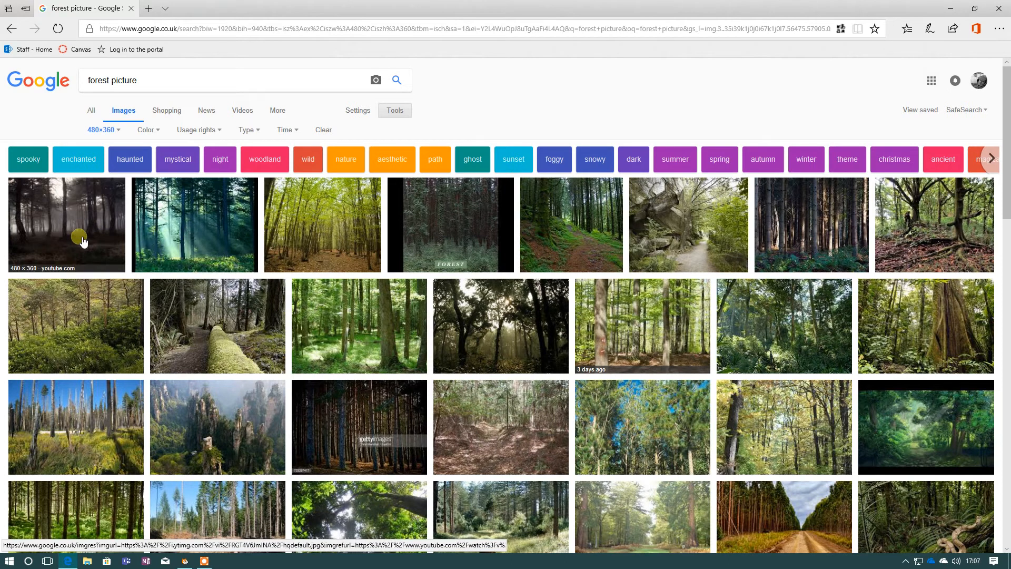
mouse_move(694, 223)
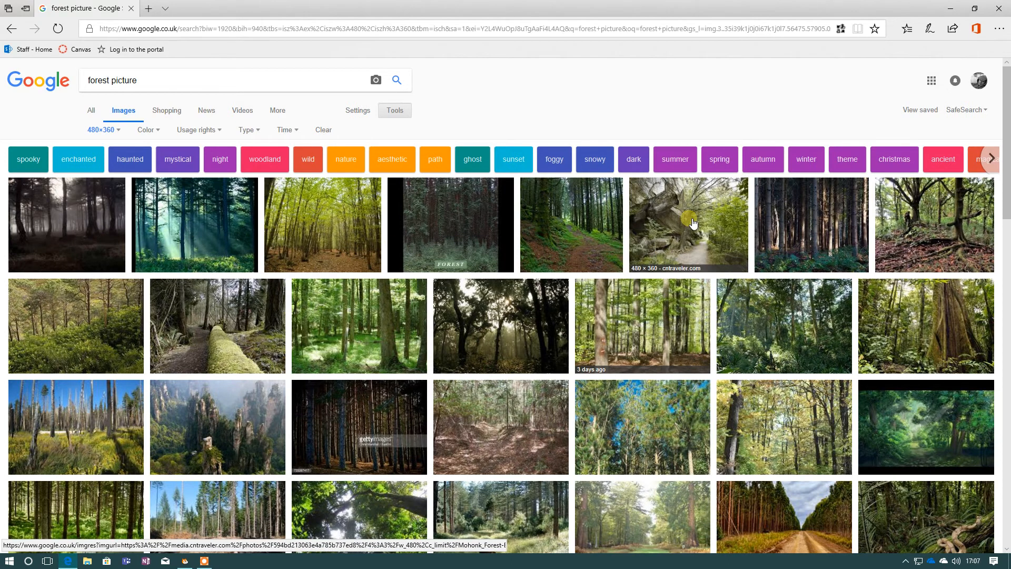
left_click(689, 225)
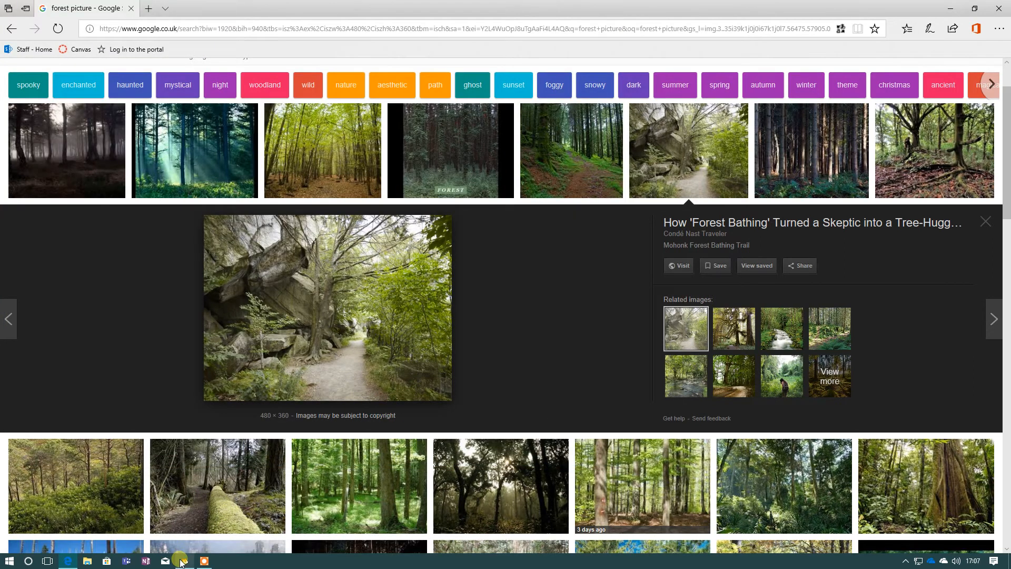
Back in Scratch, upload the saved forest image as backdrop forest1
left_click(182, 561)
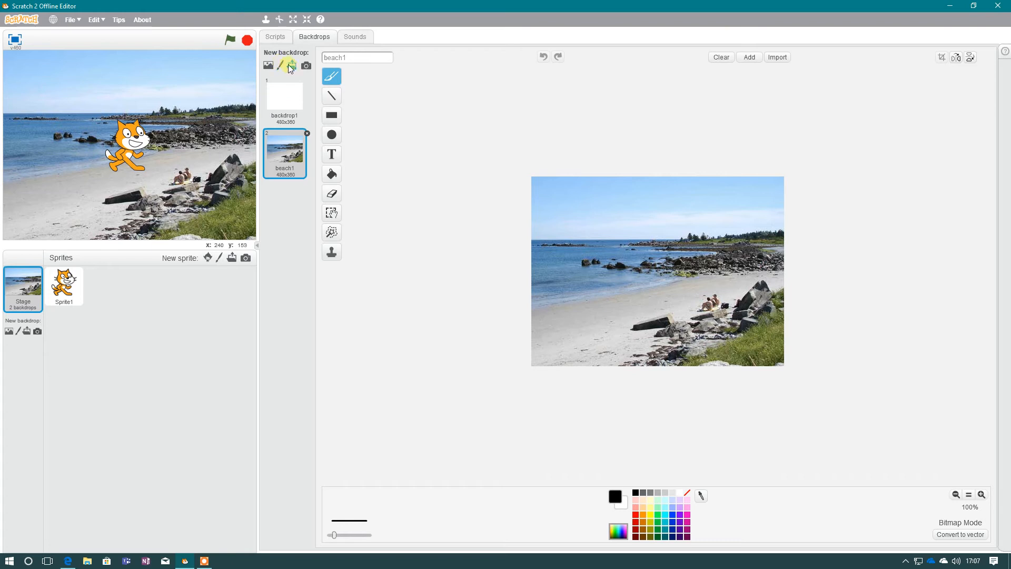
left_click(287, 65)
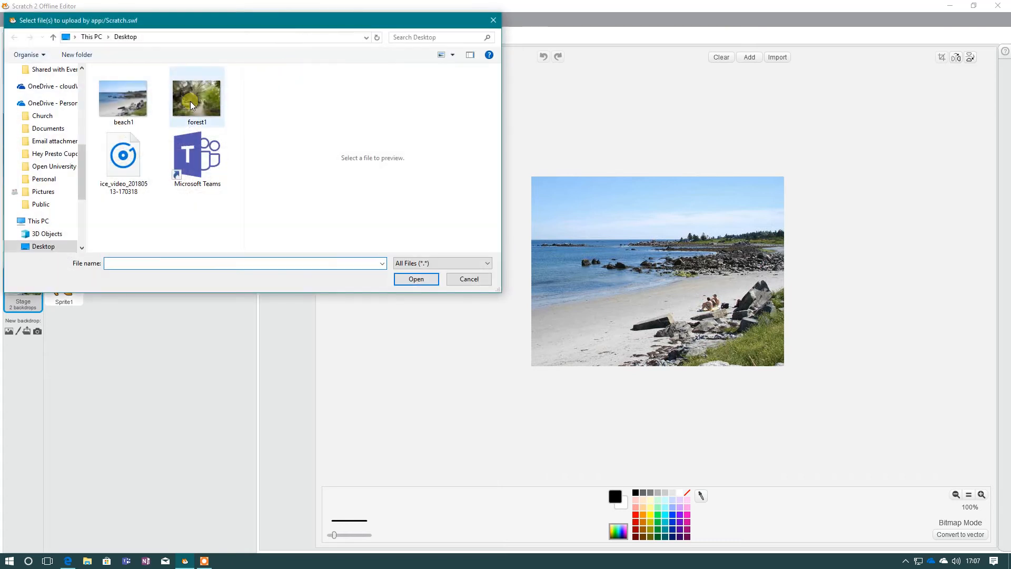
left_click(416, 278)
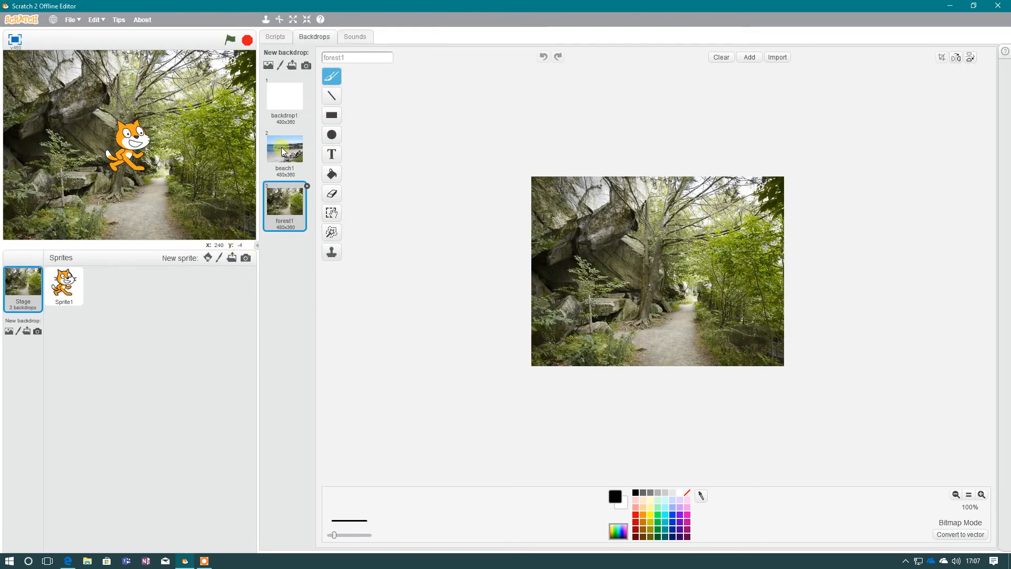
Preview forest1 on the stage, then switch back to beach1
left_click(285, 150)
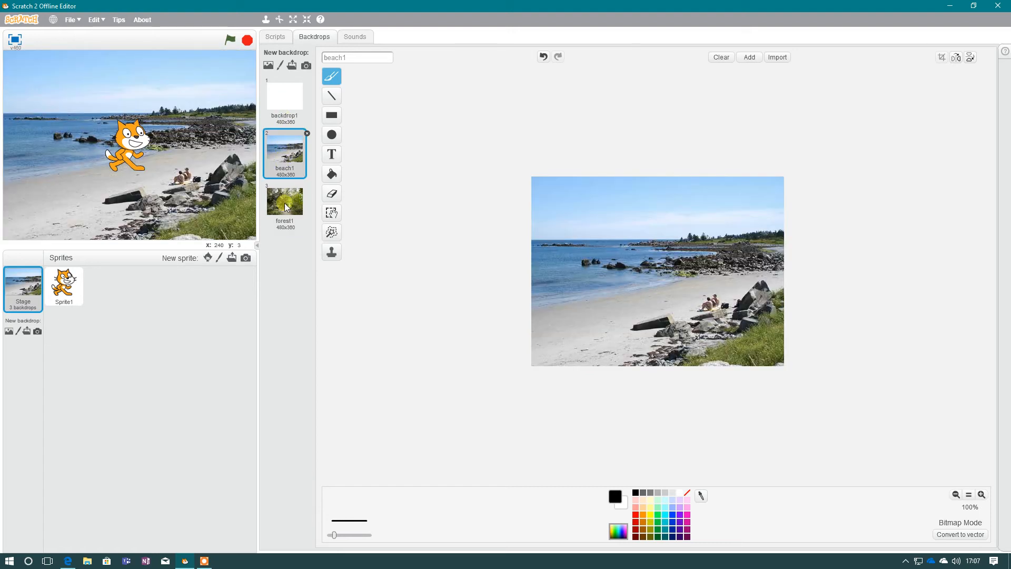
left_click(285, 201)
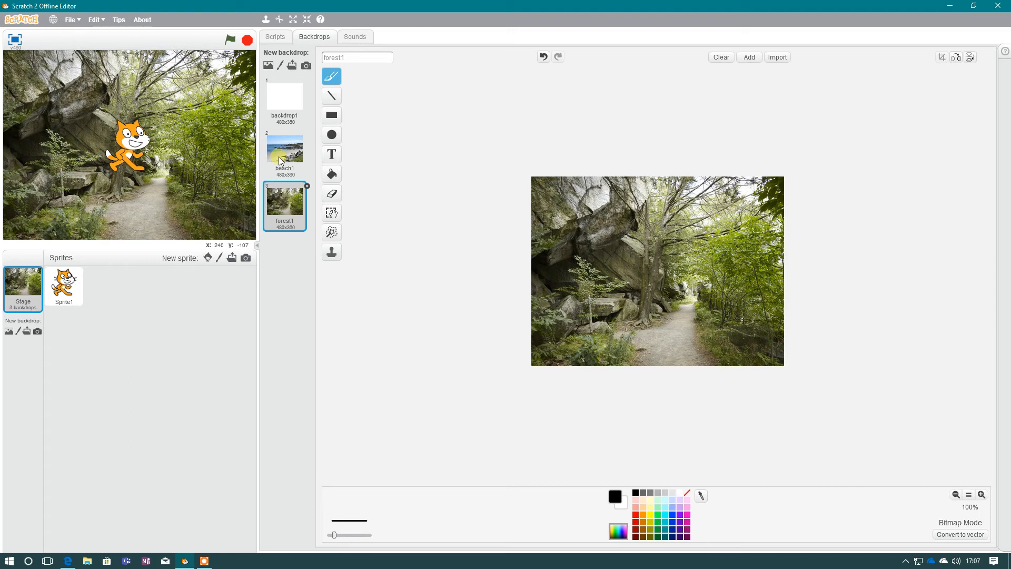
left_click(285, 150)
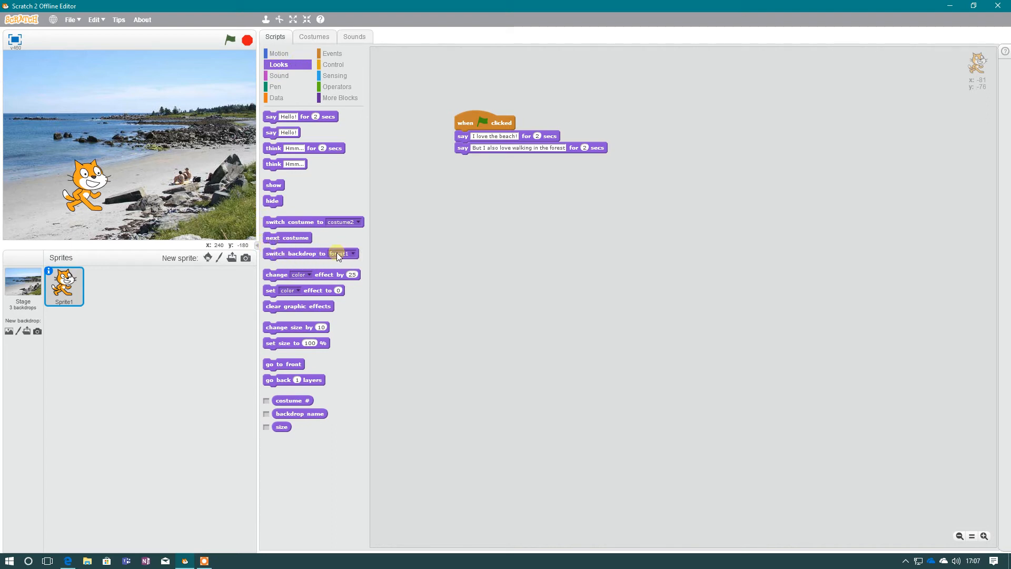
Insert a 'switch backdrop to' block from Looks into the cat's script before a say block
left_click(352, 253)
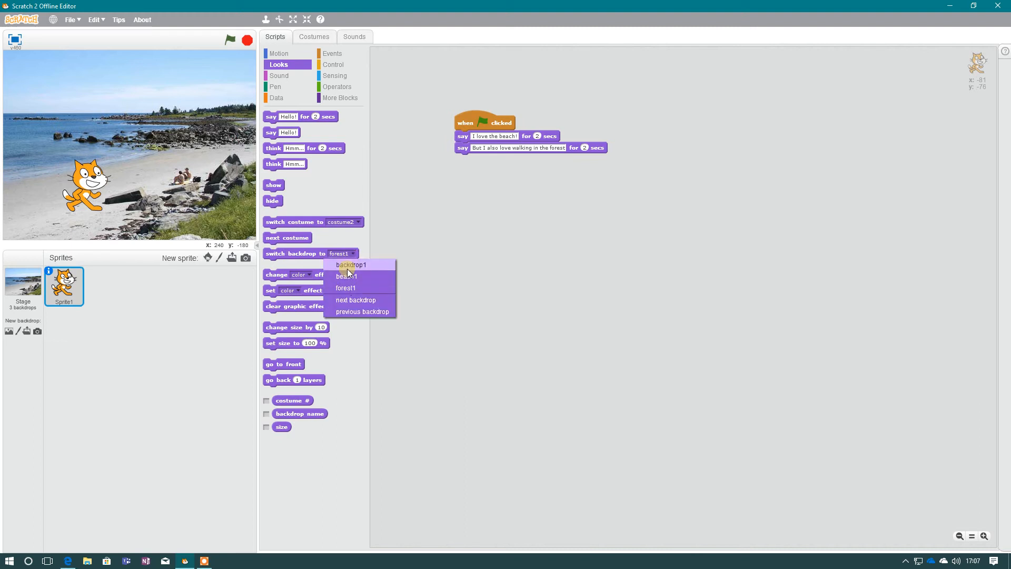
mouse_move(345, 276)
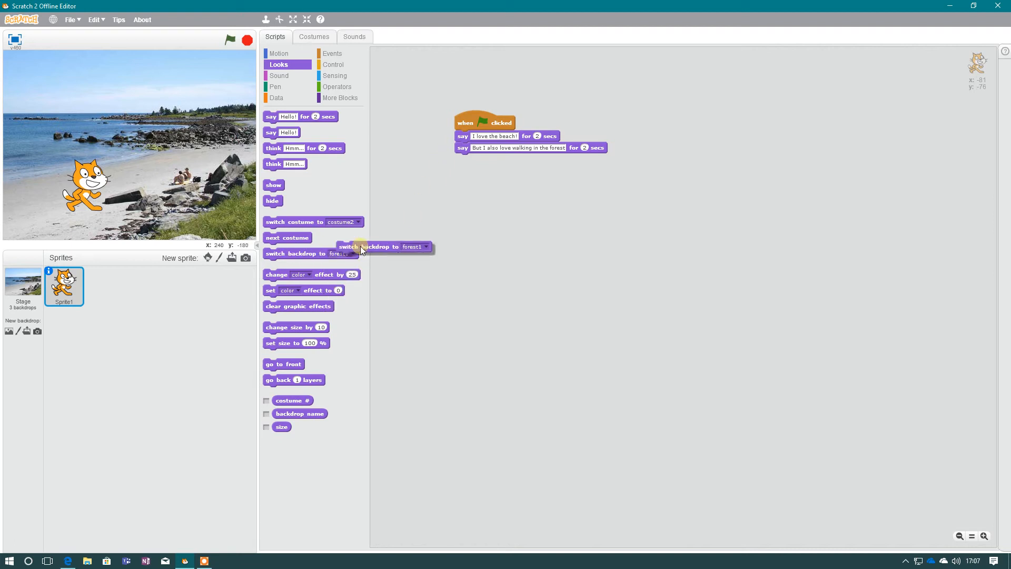
left_click_drag(362, 251, 463, 206)
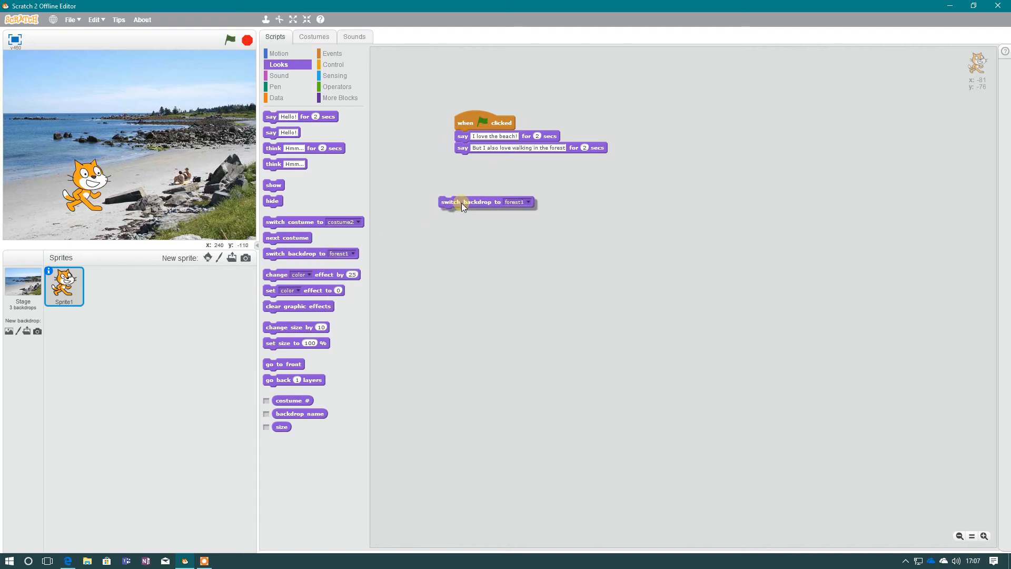
left_click_drag(461, 203, 477, 179)
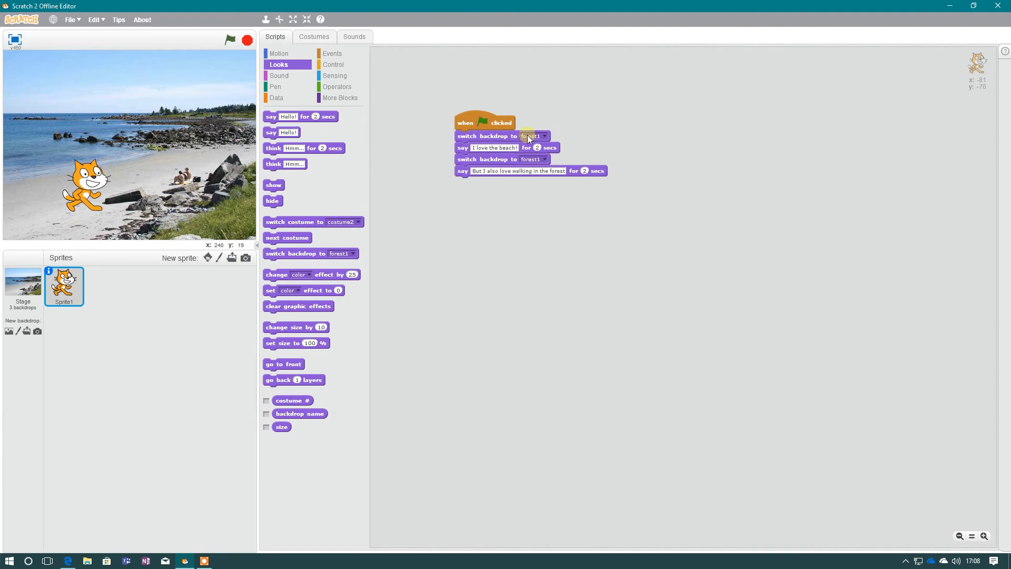
Set the first backdrop switch to beach1
left_click(534, 136)
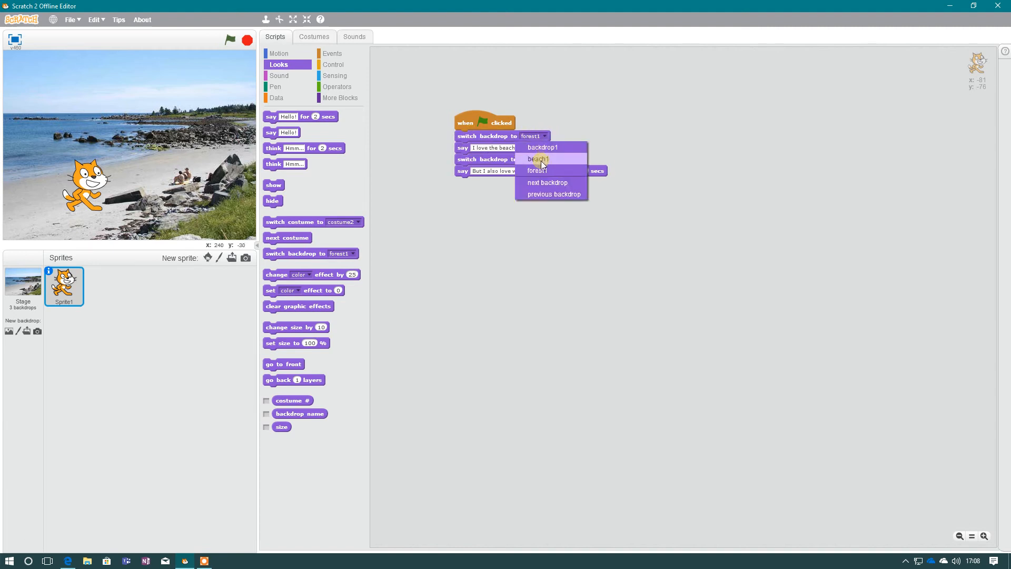
left_click(537, 158)
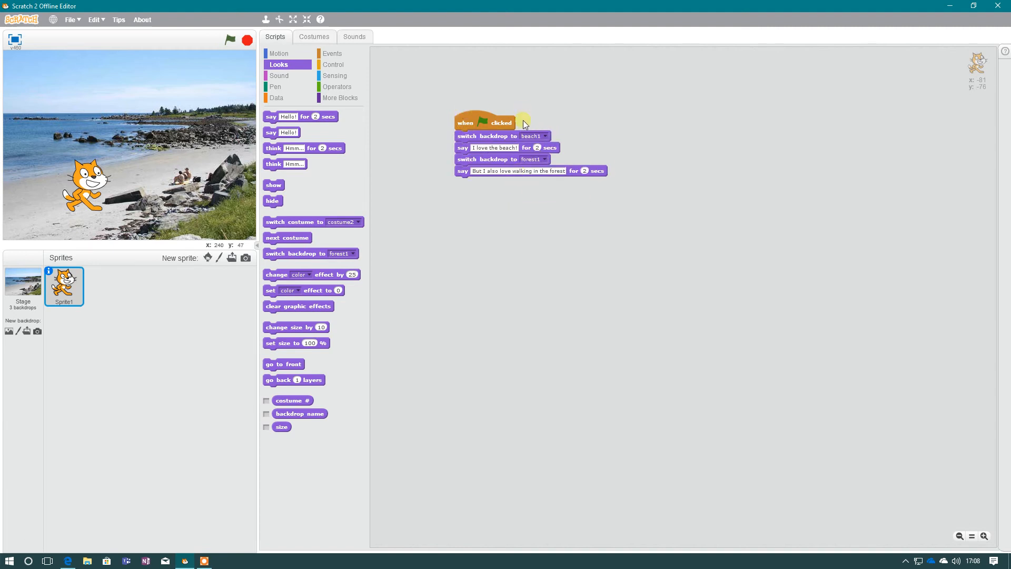
mouse_move(462, 123)
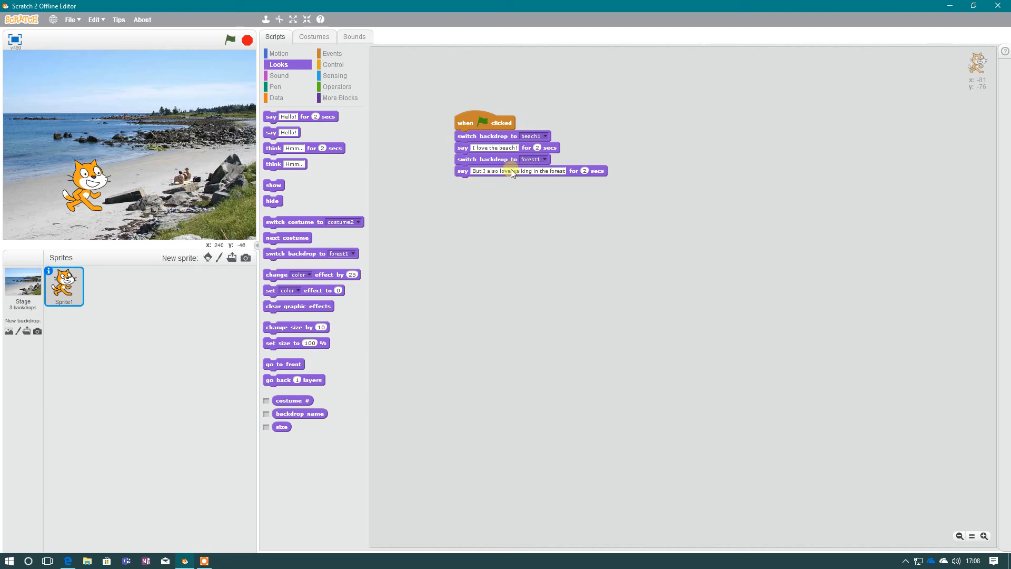
Run the script with the green flag and watch beach change to forest
left_click(229, 40)
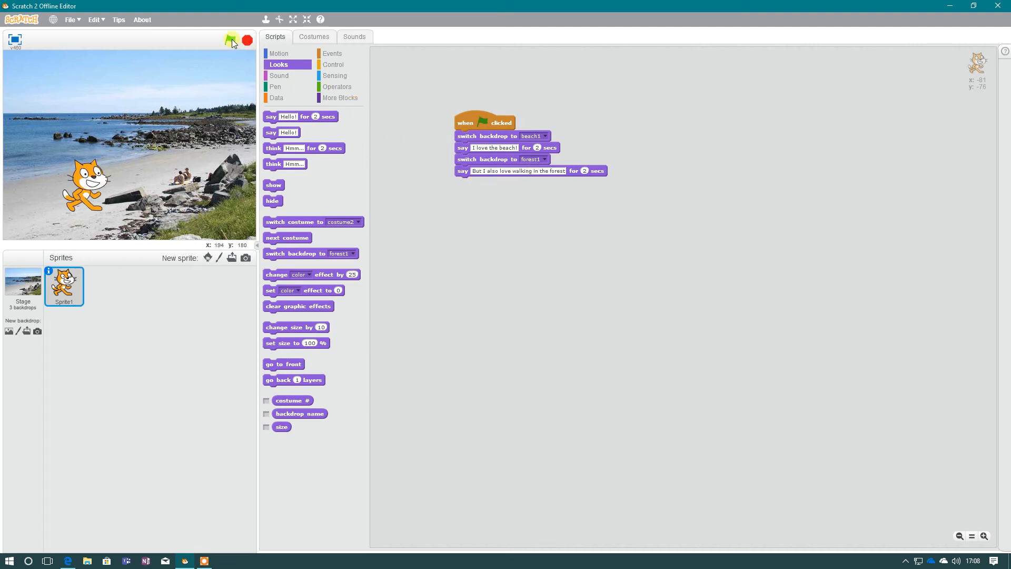
left_click(229, 38)
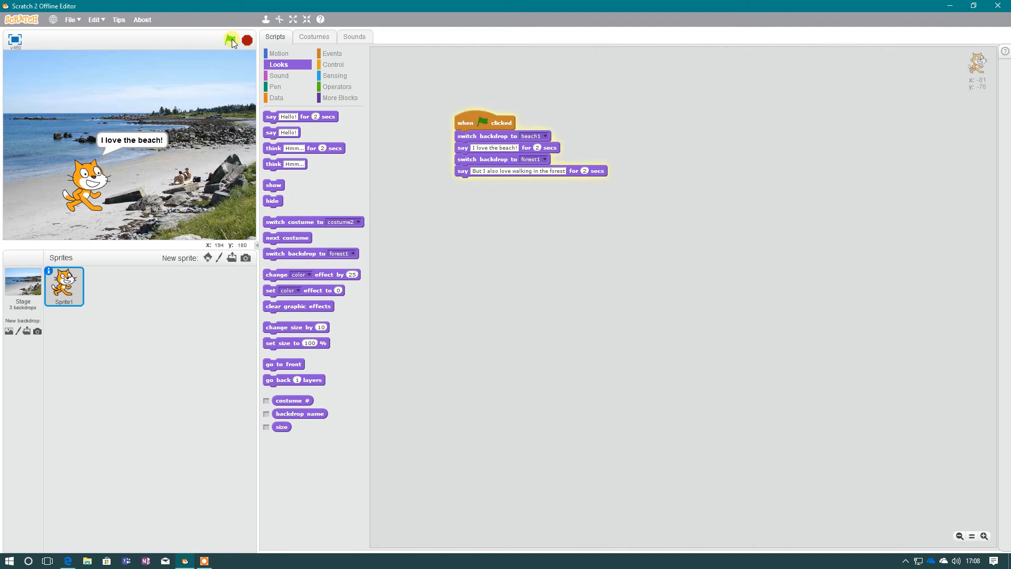
left_click(229, 39)
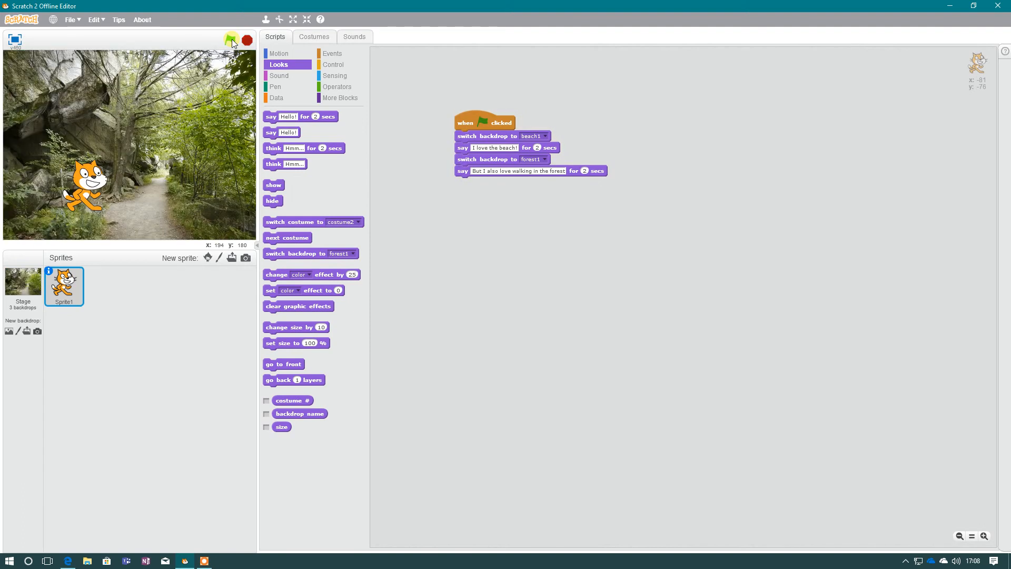
left_click(228, 39)
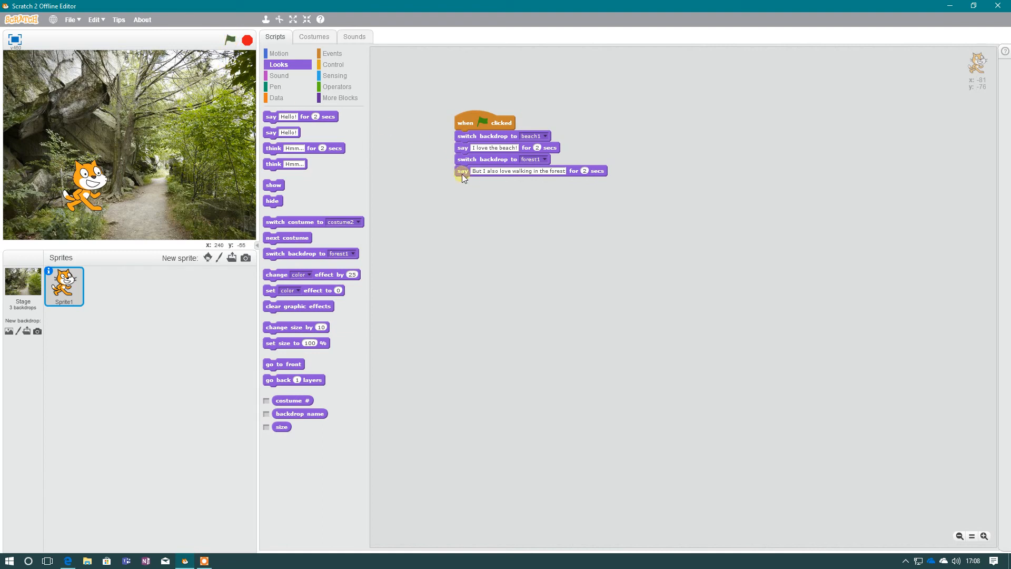
mouse_move(478, 182)
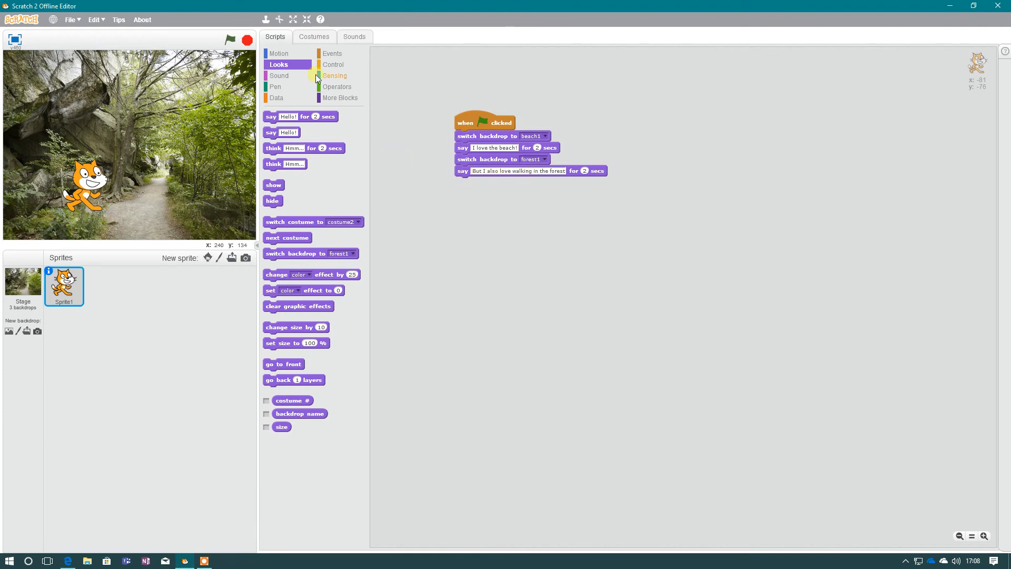
Add a move 100 steps block after the forest switch, test-run it, then go to Control blocks
left_click(279, 53)
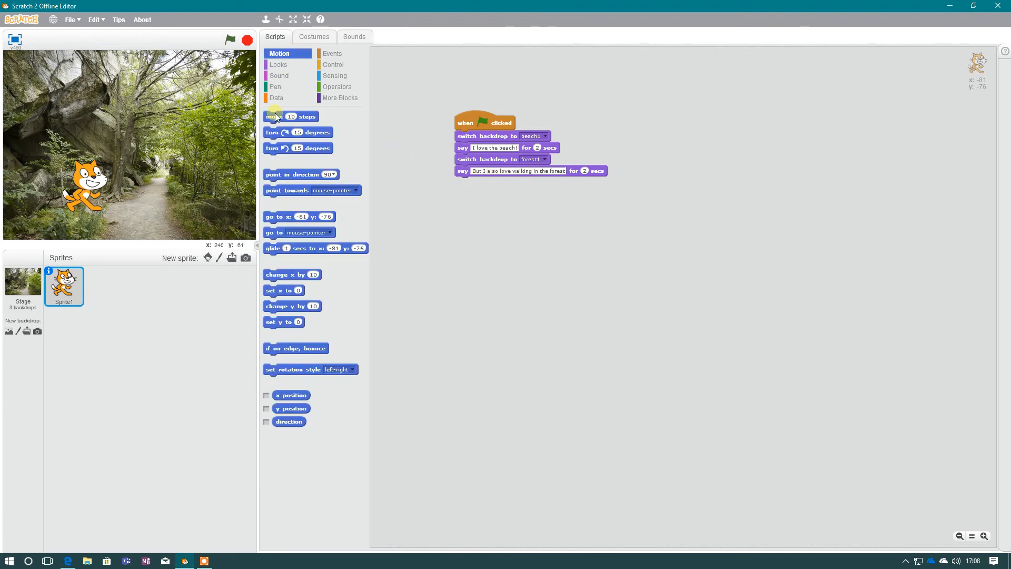
left_click_drag(277, 116, 483, 171)
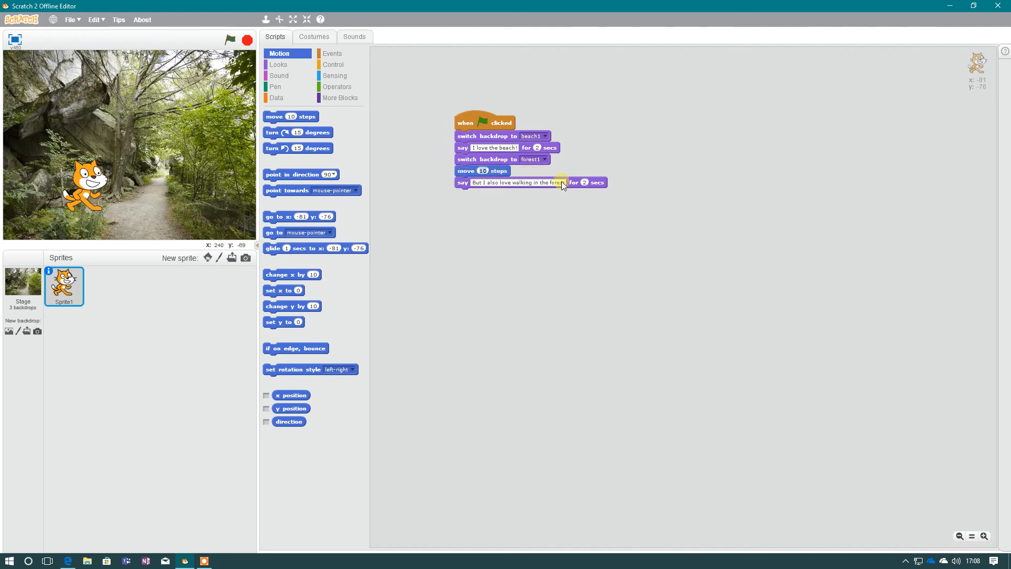
type("100")
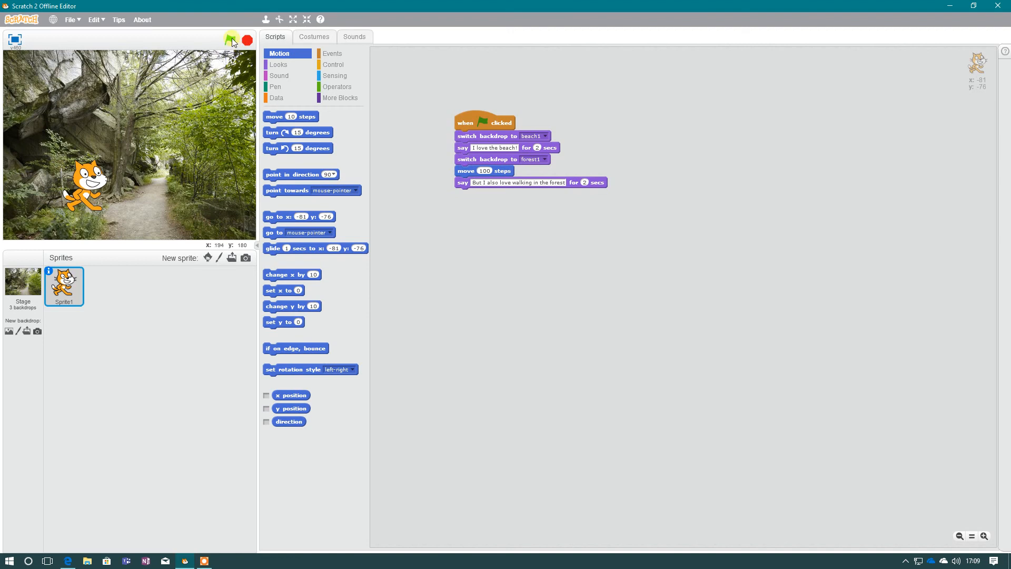
left_click(227, 39)
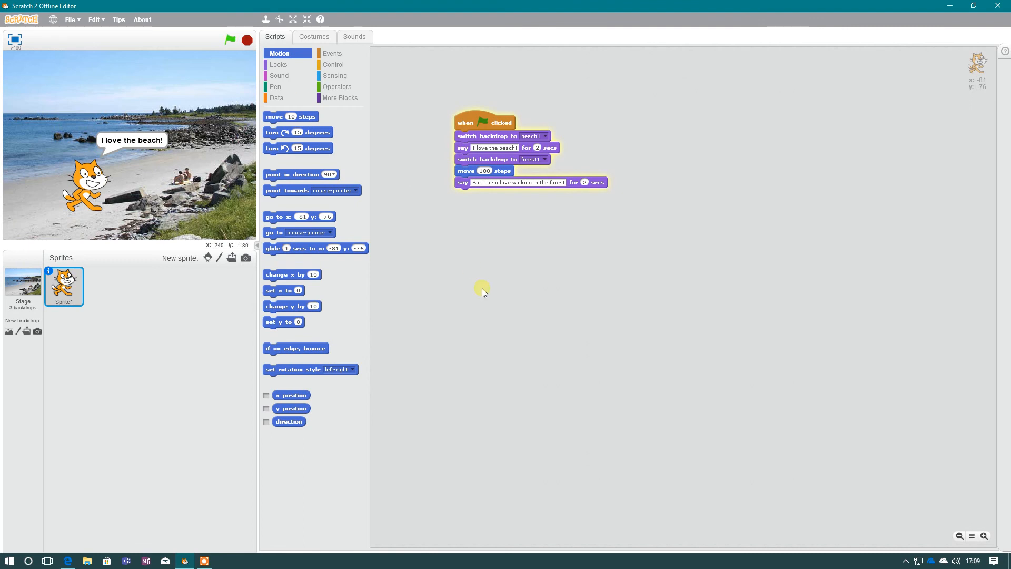
left_click(227, 38)
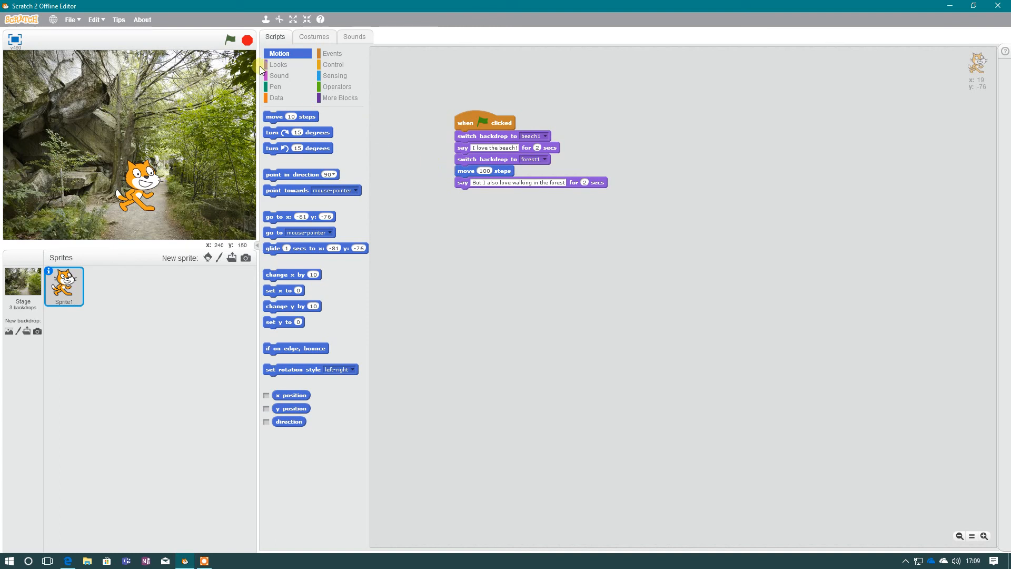
left_click(333, 64)
type("5")
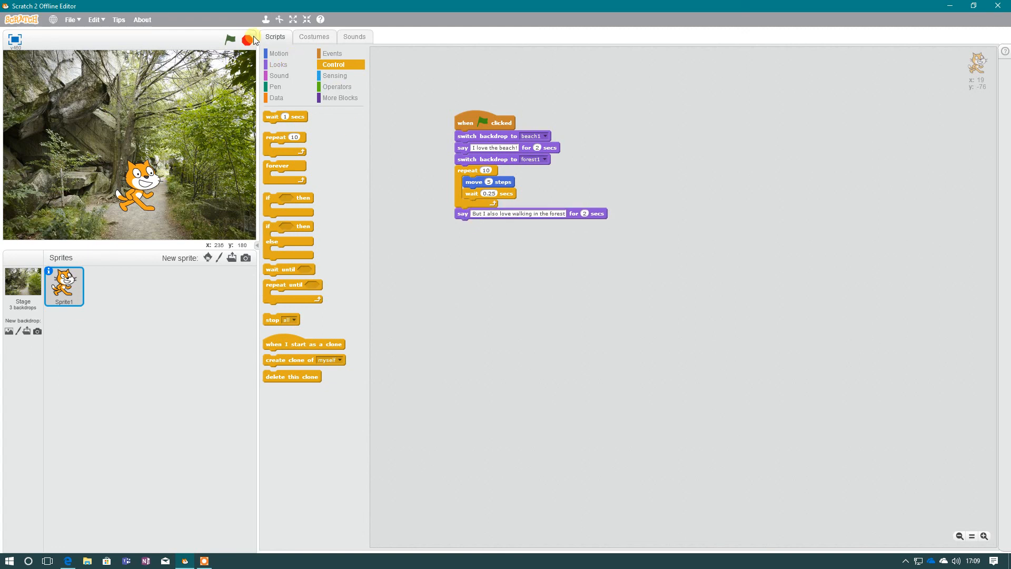
Run the script to watch the cat walk through the forest, then select the Stage
left_click(230, 38)
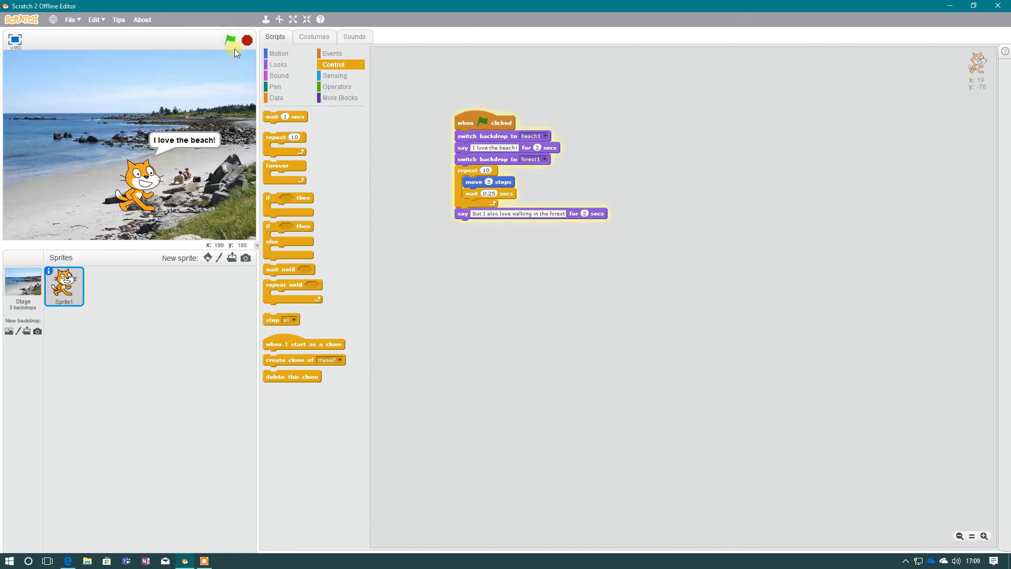
left_click(227, 40)
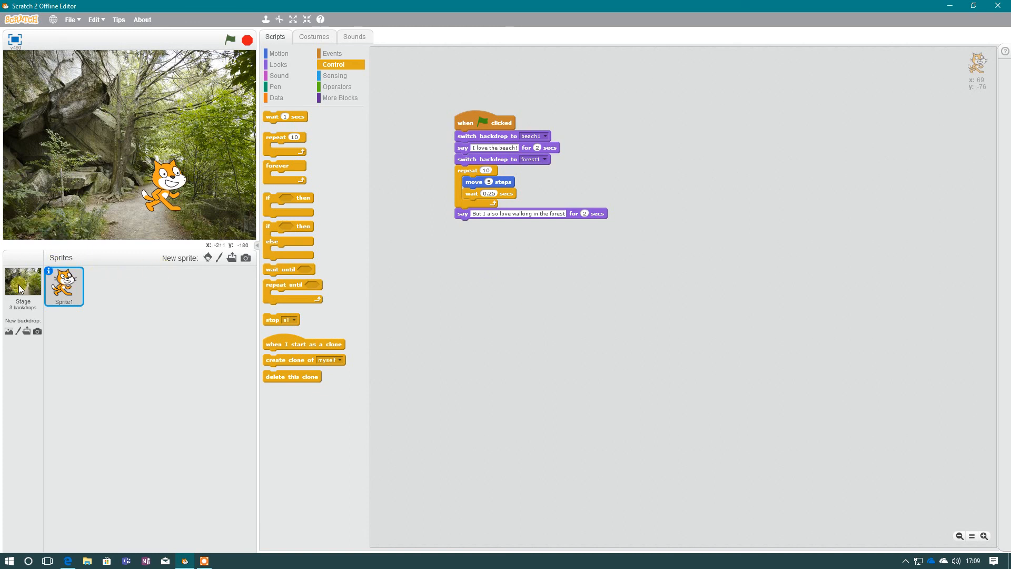
left_click(24, 281)
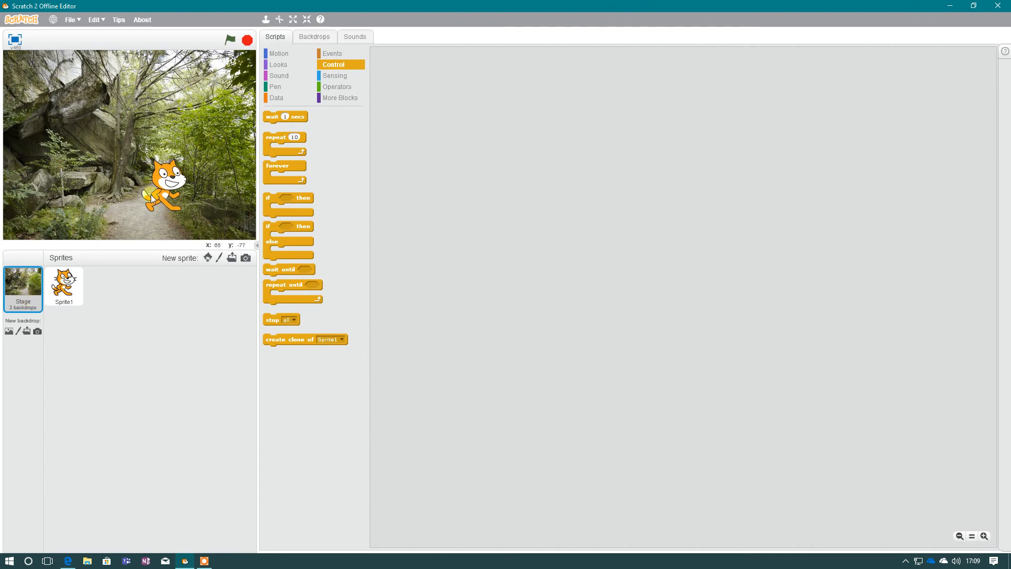
Check the Stage's three backdrops, then return to Sprite1's script with the Looks blocks shown
left_click(314, 37)
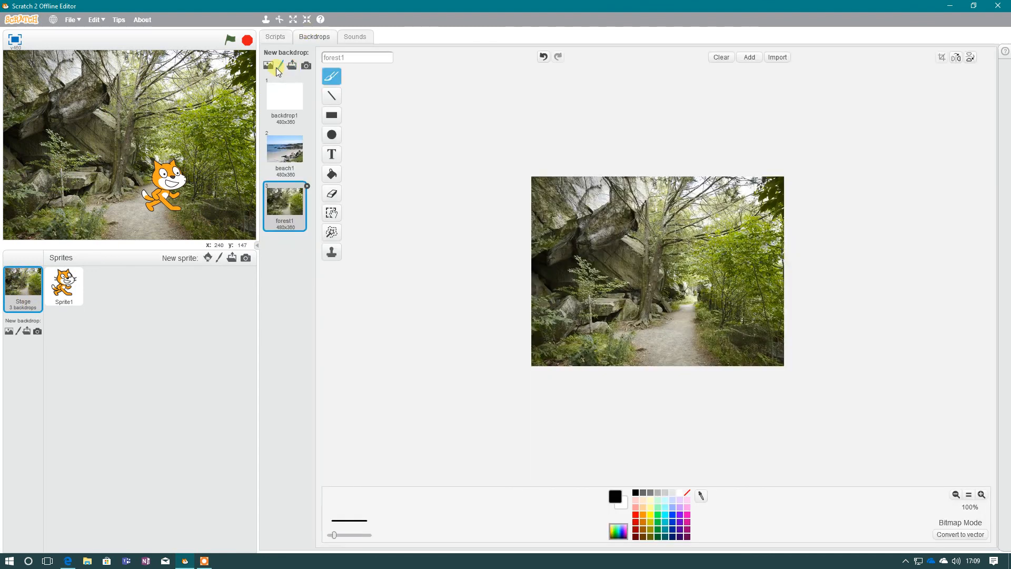
mouse_move(292, 65)
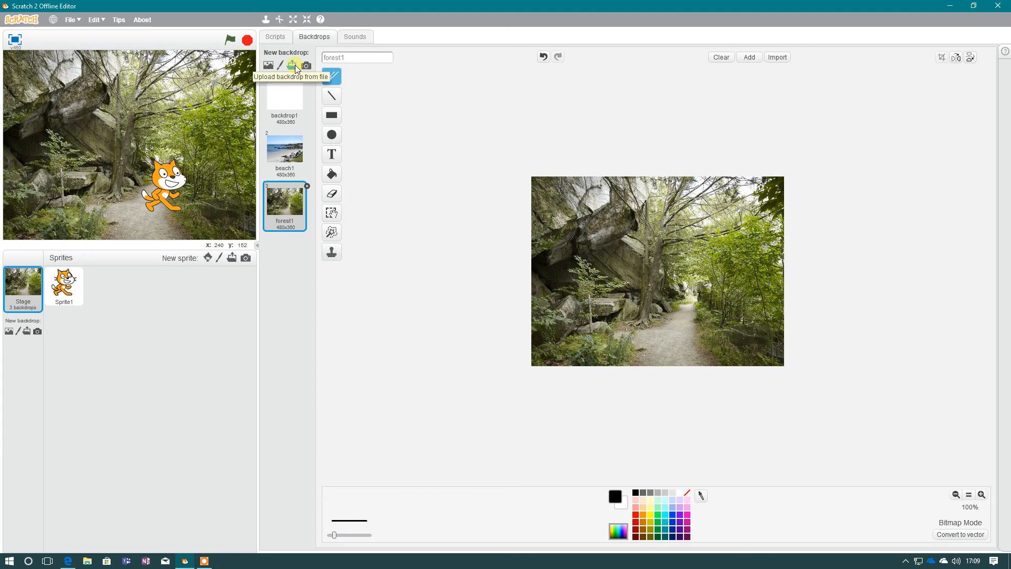
mouse_move(286, 126)
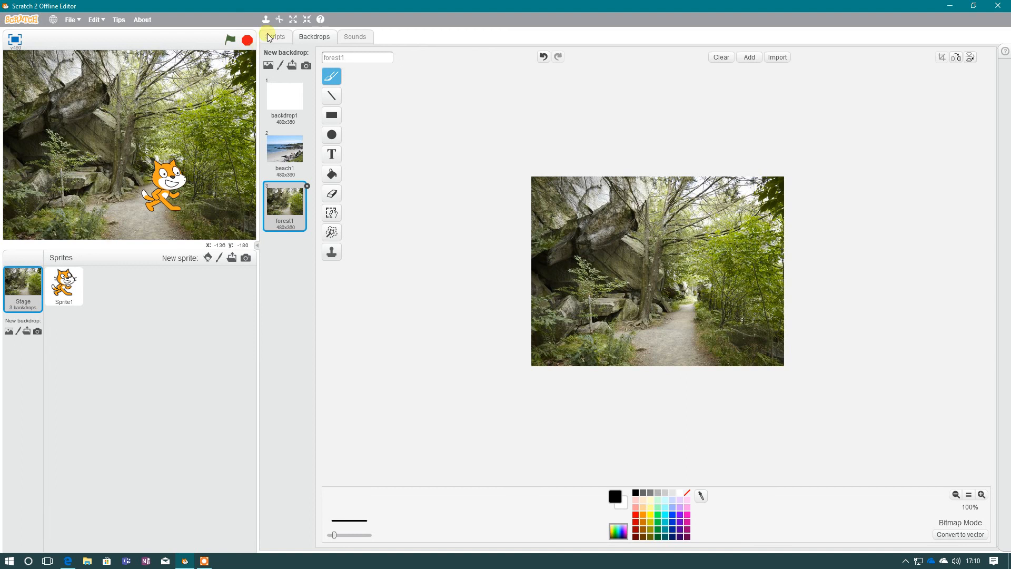
left_click(63, 285)
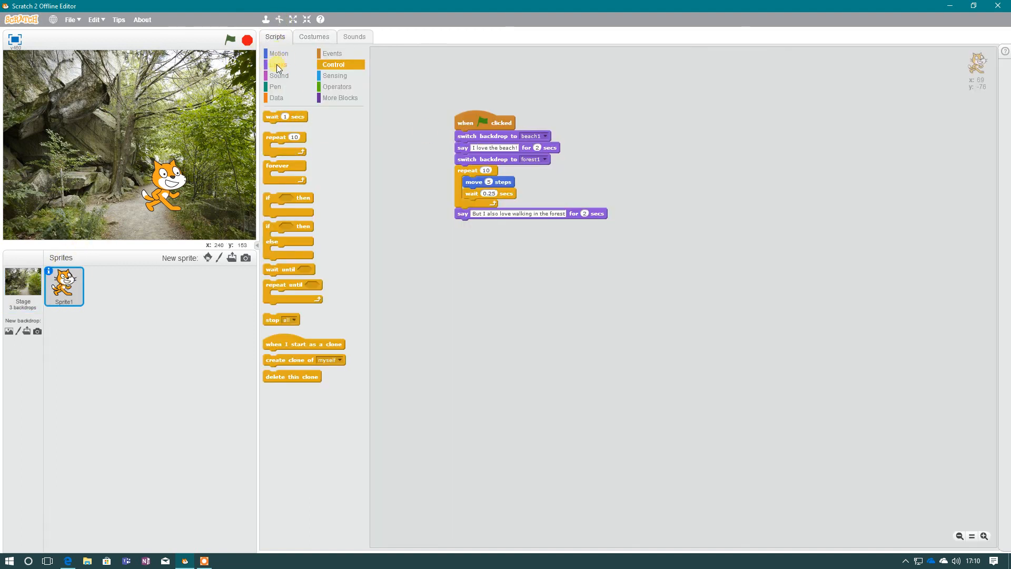
left_click(278, 65)
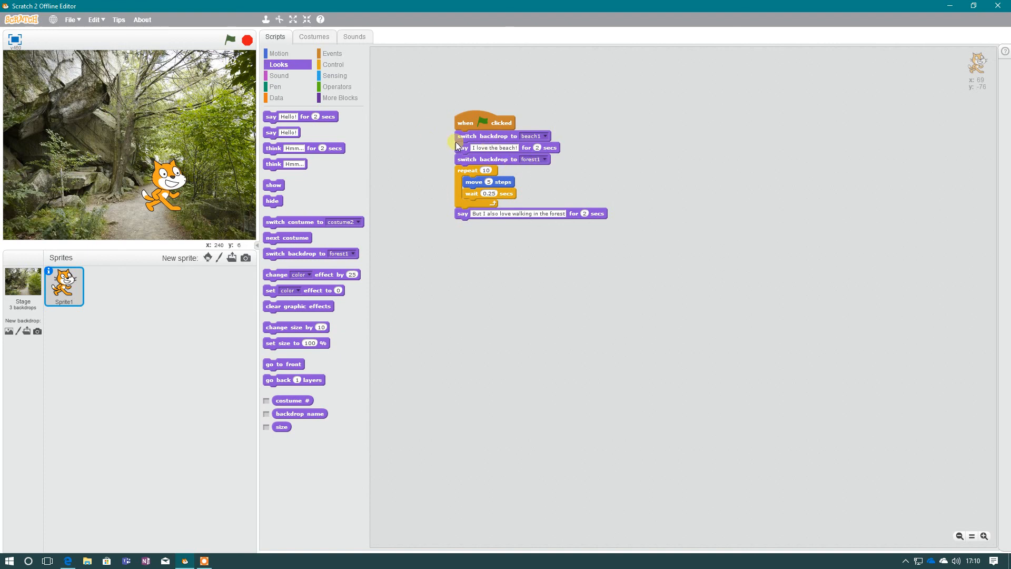
mouse_move(415, 178)
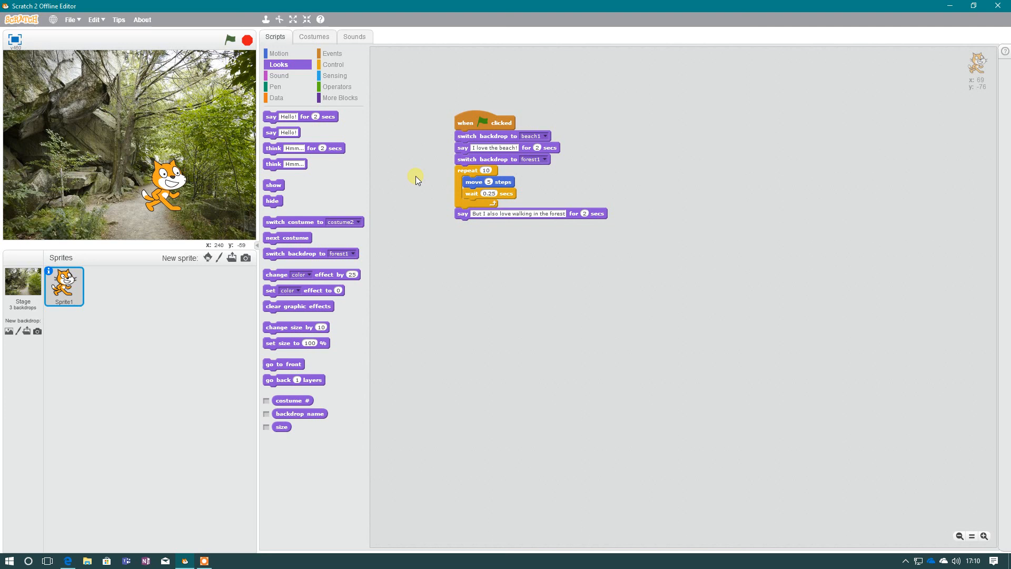